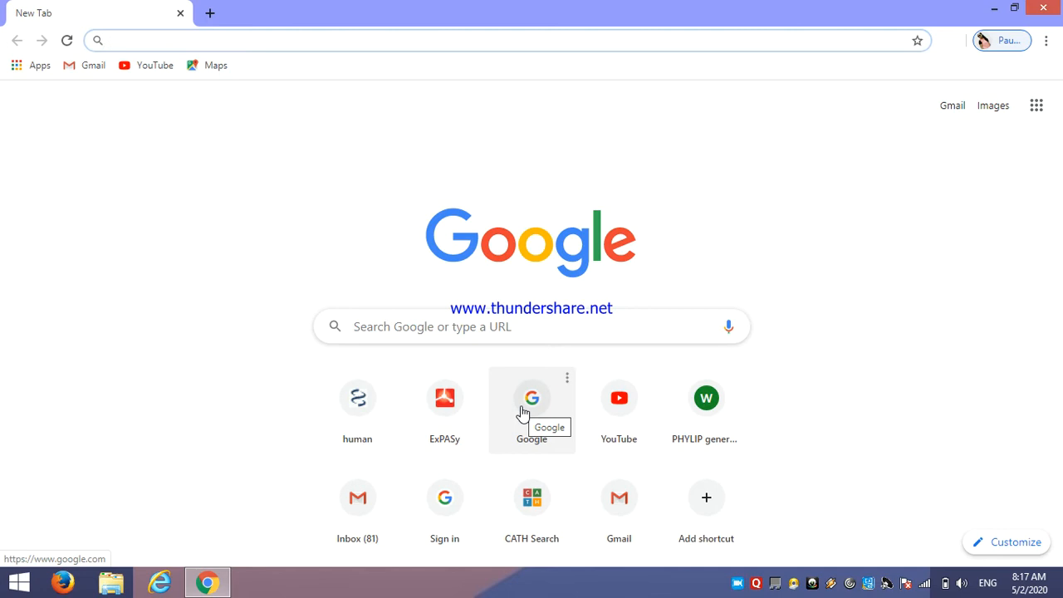
# Enter pfam in the address bar to load pfam.xfam.org and look over the home page
pyautogui.click(332, 39)
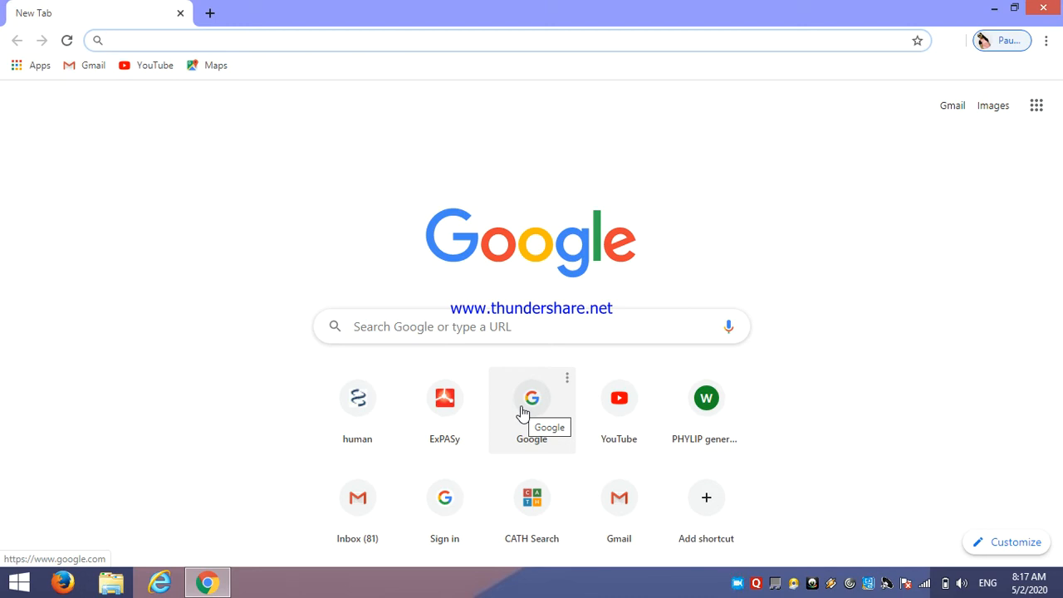
pyautogui.click(499, 40)
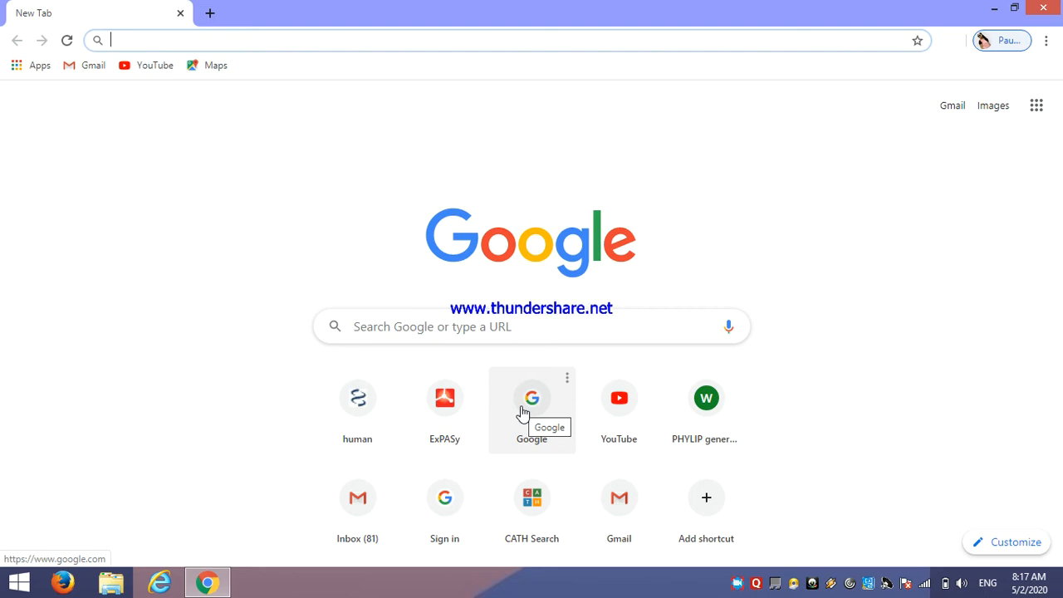
pyautogui.moveTo(729, 189)
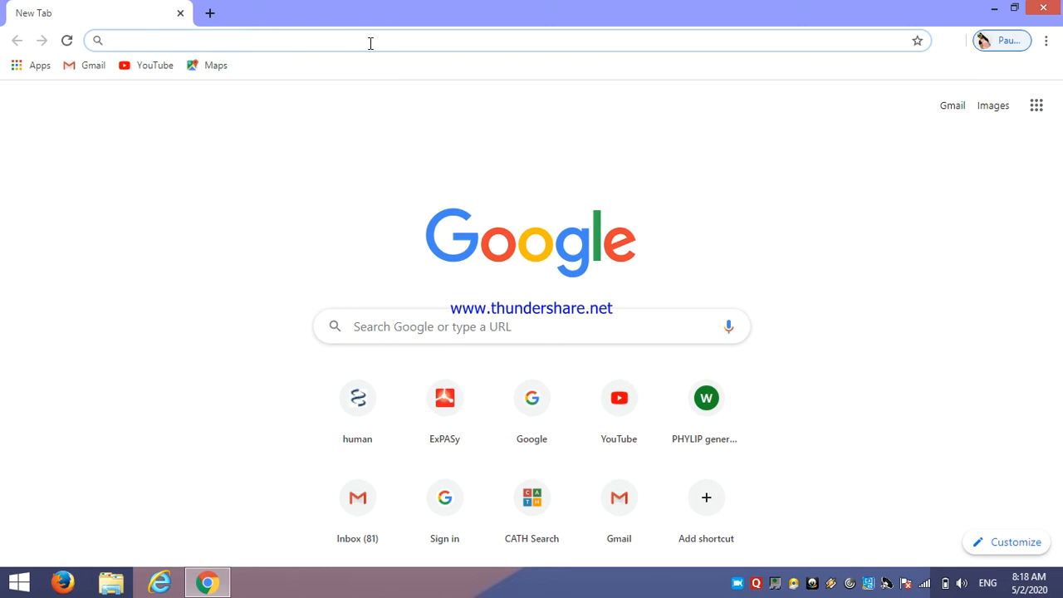
pyautogui.write('p')
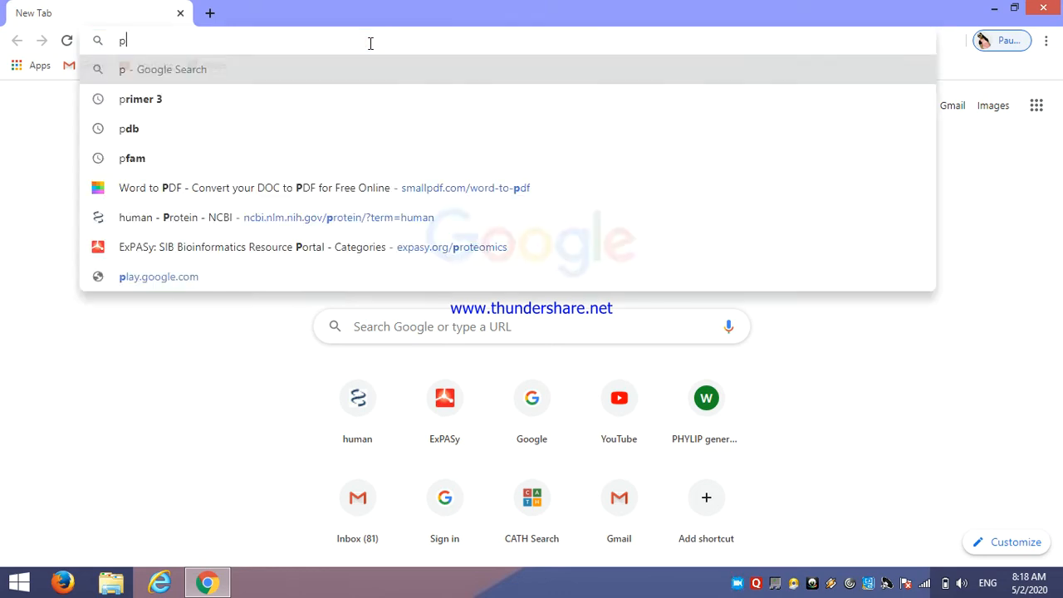
pyautogui.write('a')
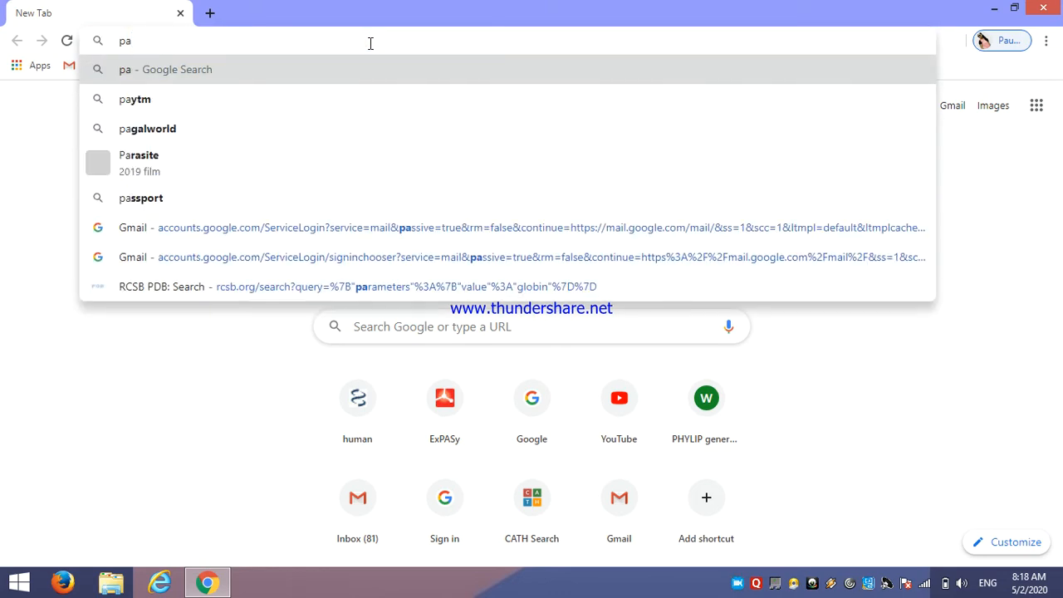
pyautogui.write('pfam.xfam.org')
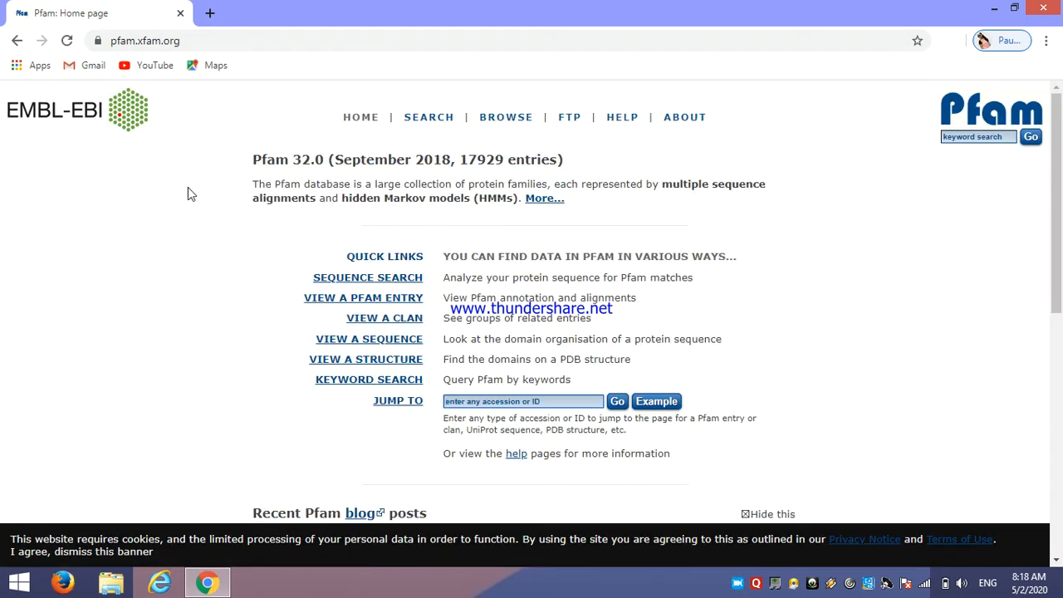
pyautogui.moveTo(286, 176)
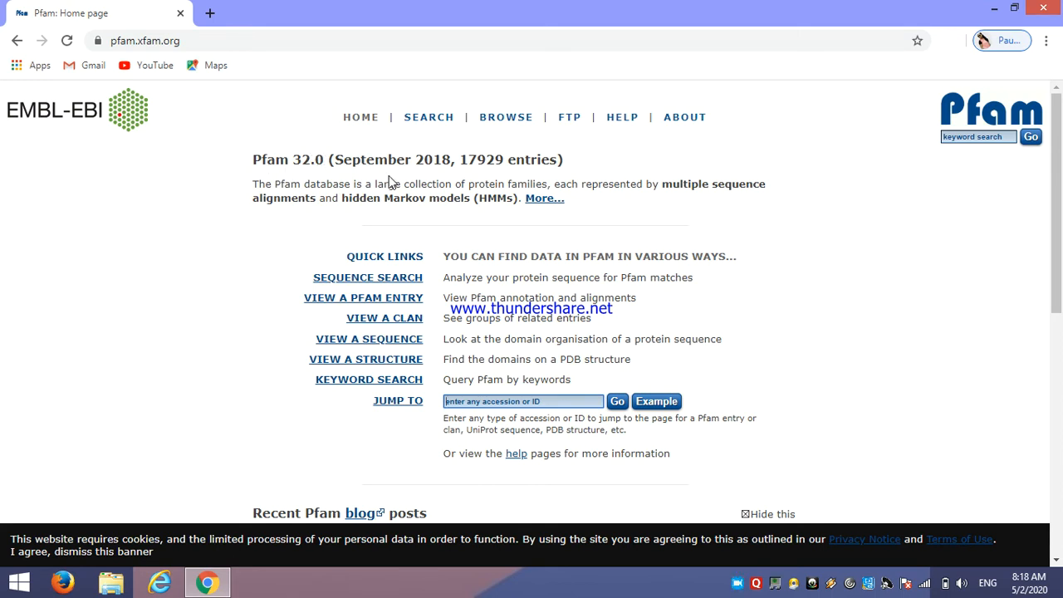
pyautogui.moveTo(425, 163)
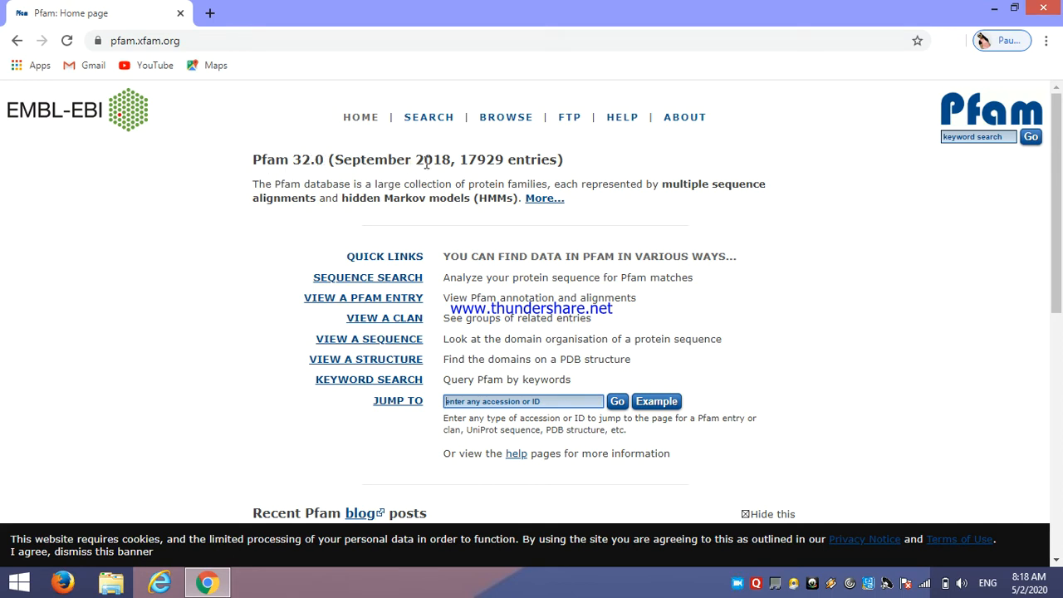
pyautogui.moveTo(478, 175)
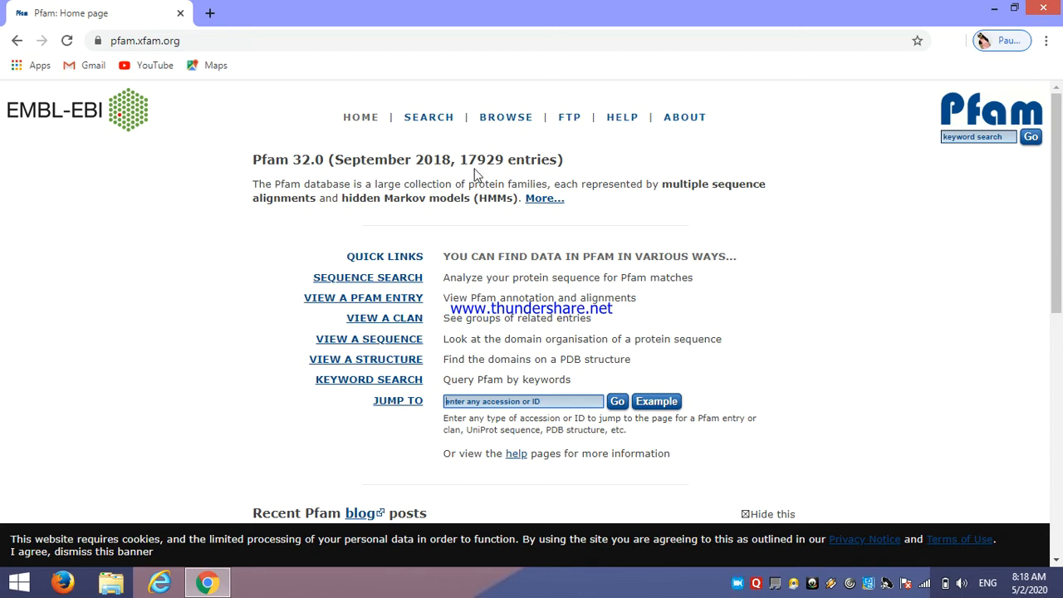
pyautogui.moveTo(497, 164)
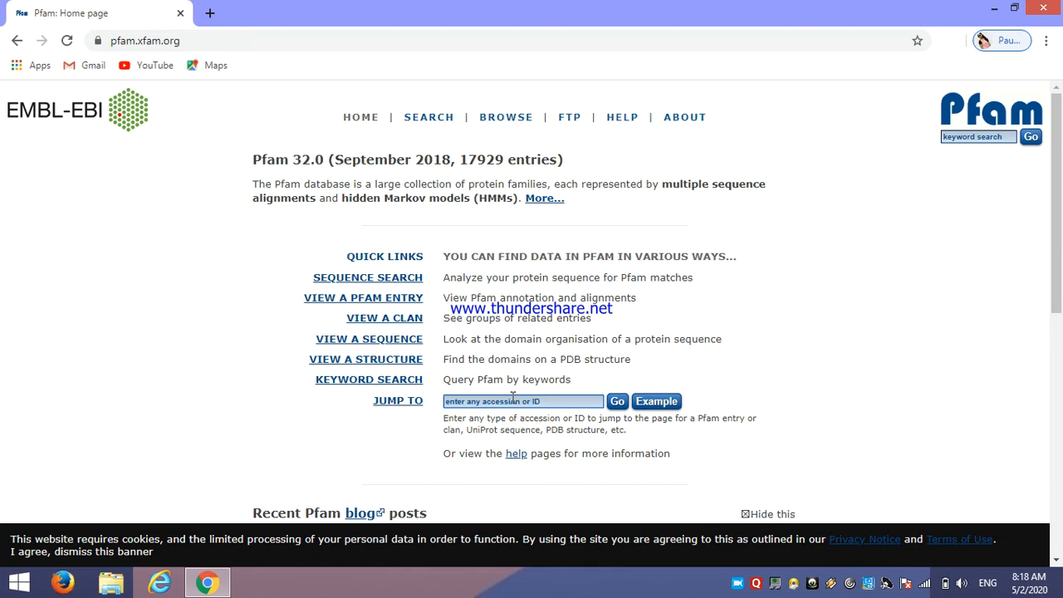
pyautogui.moveTo(502, 405)
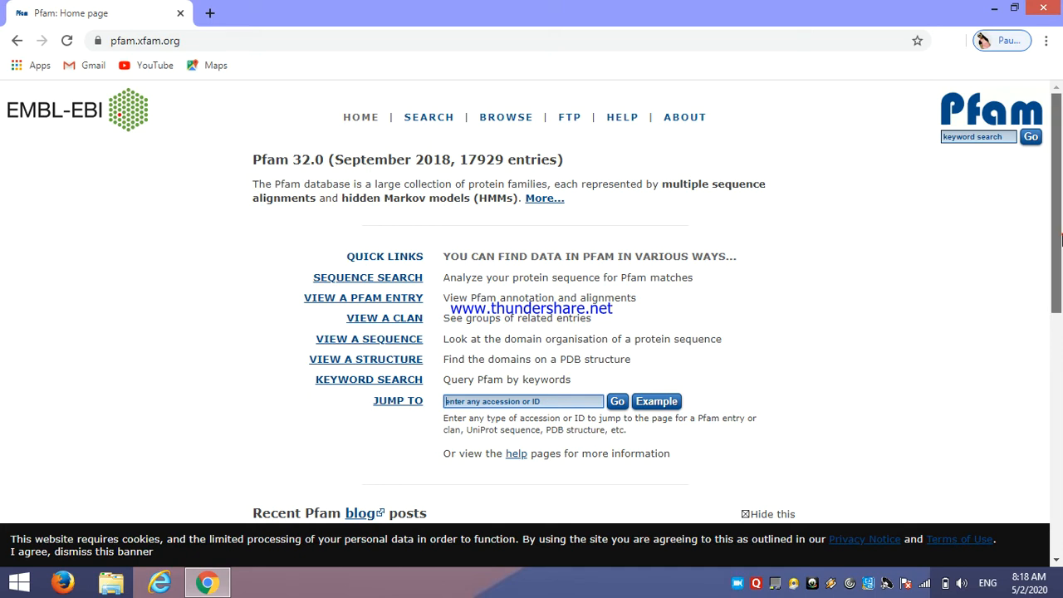
pyautogui.scroll(-3)
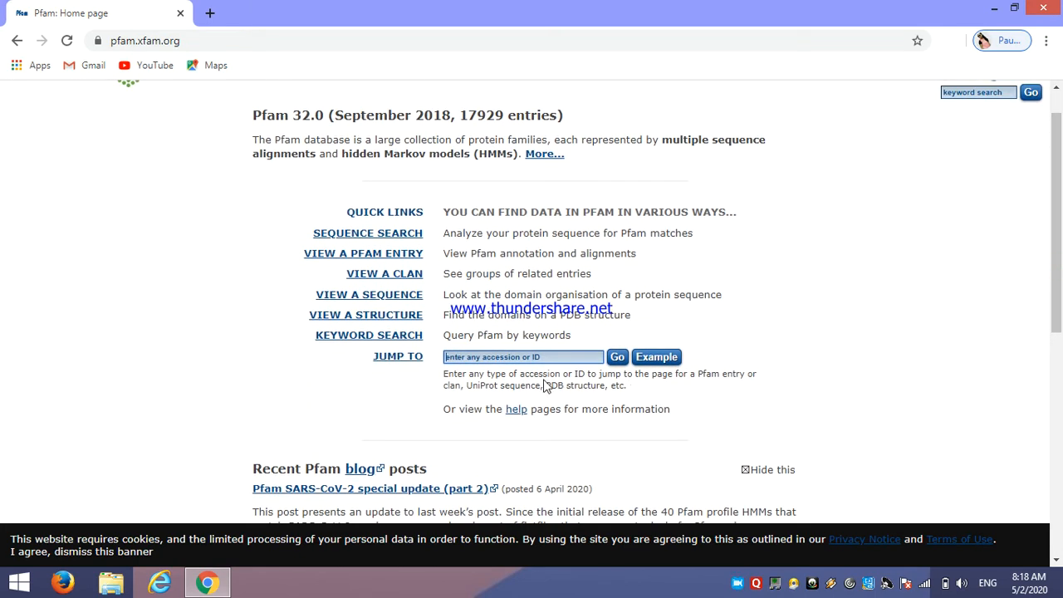
pyautogui.moveTo(625, 397)
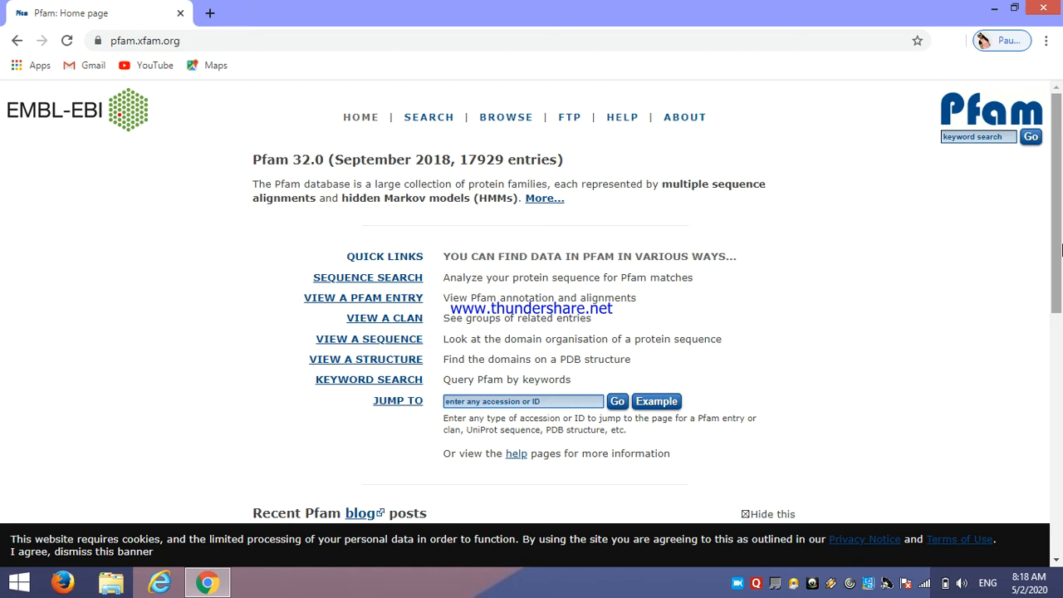
pyautogui.moveTo(298, 78)
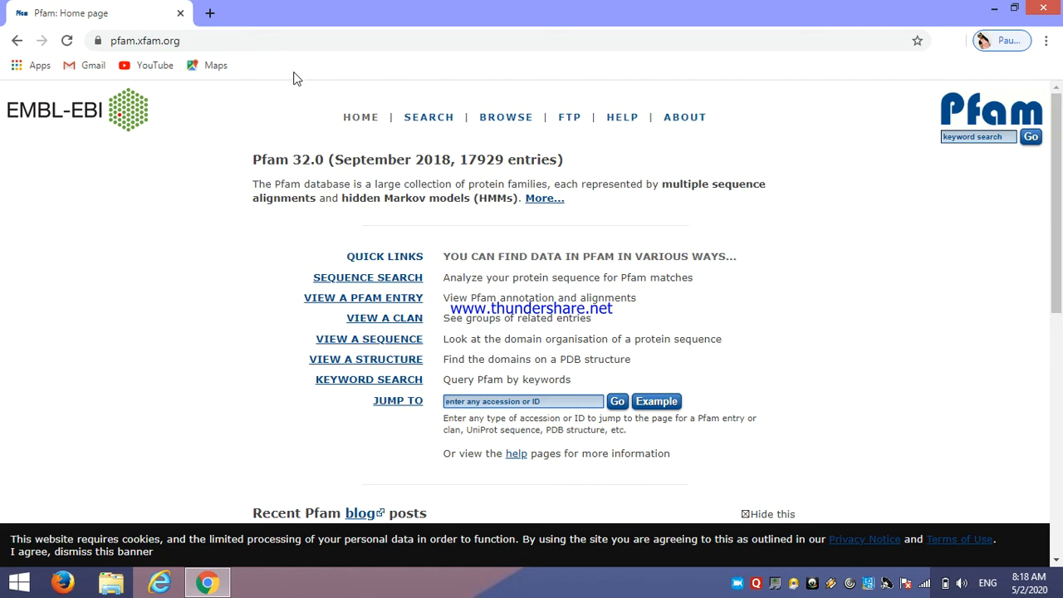
# In a new tab, search pdb and go to the RCSB PDB homepage
pyautogui.click(210, 13)
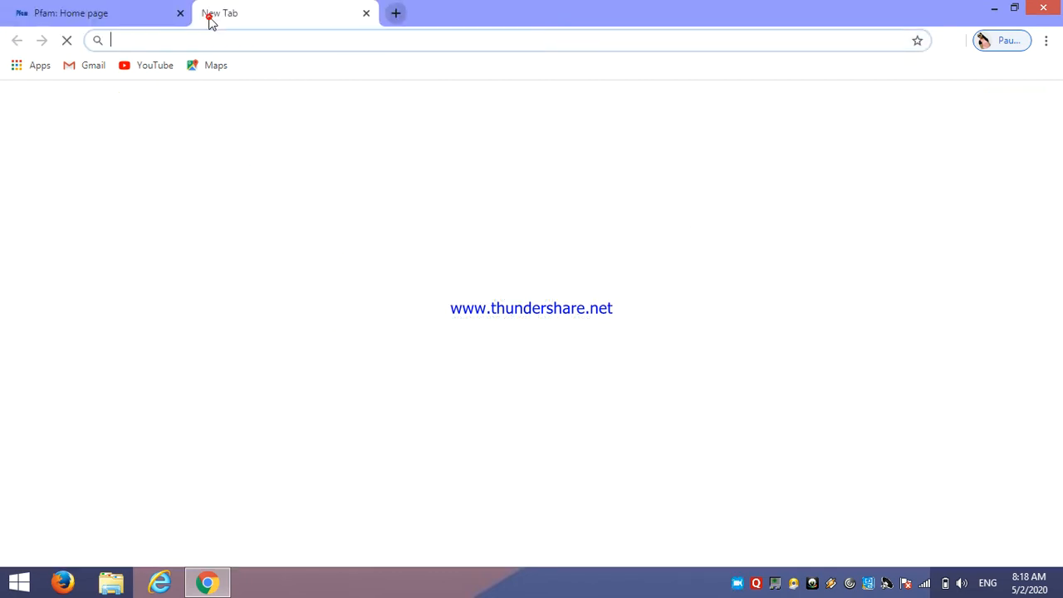
pyautogui.write('pdb')
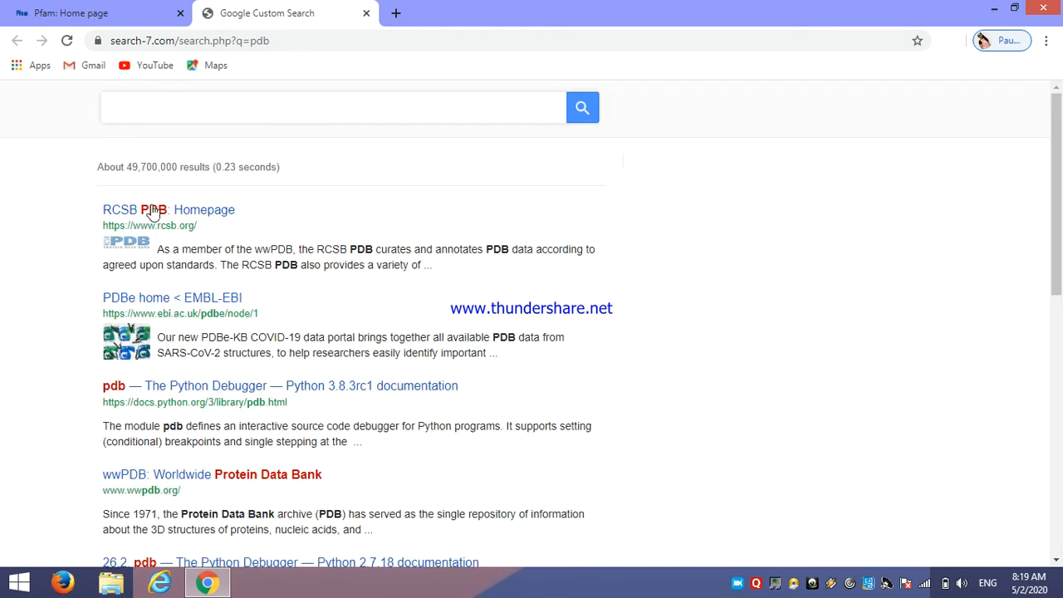
pyautogui.click(170, 209)
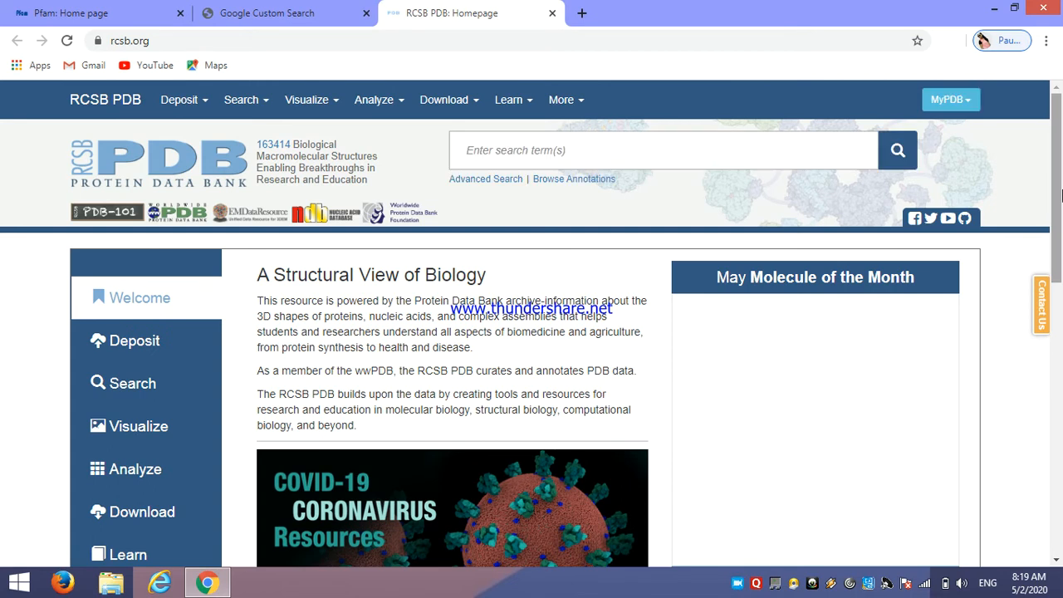
pyautogui.moveTo(704, 159)
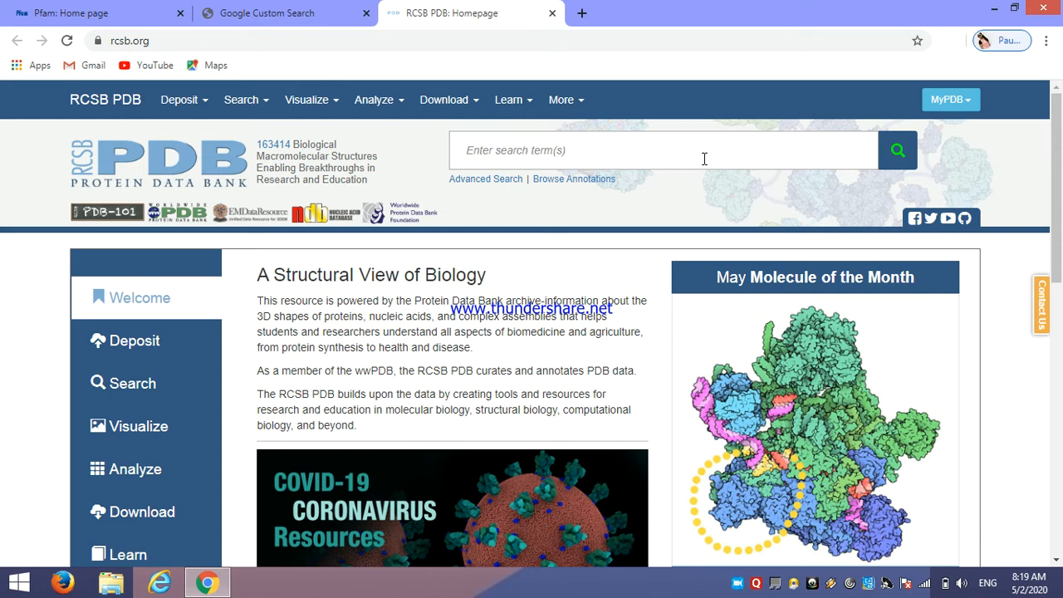
# Run an RCSB PDB full-text search for globin, listing 1482 structures starting with 1UC3
pyautogui.write('globi')
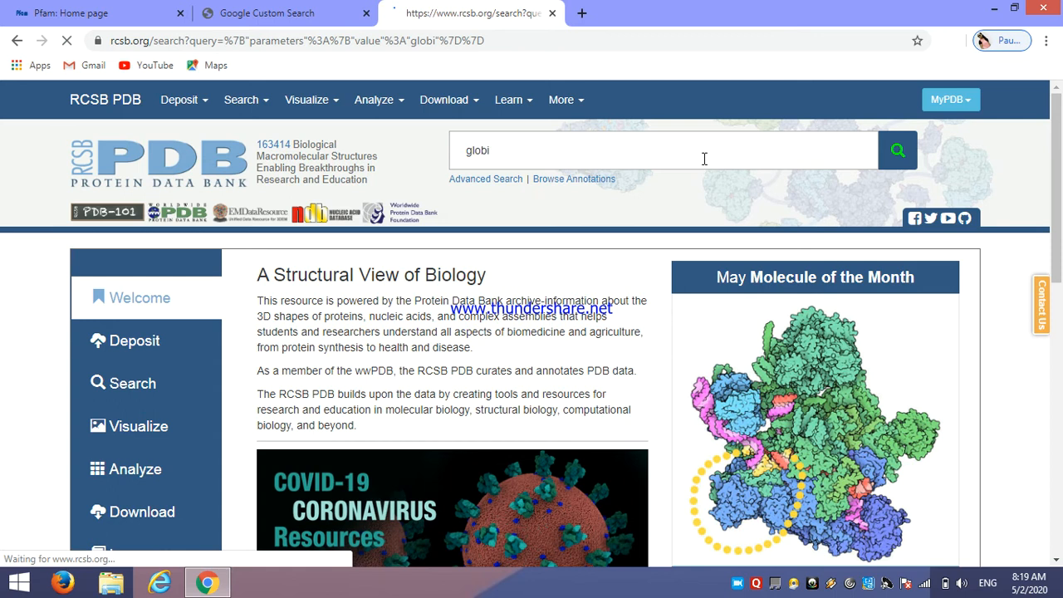
pyautogui.click(897, 150)
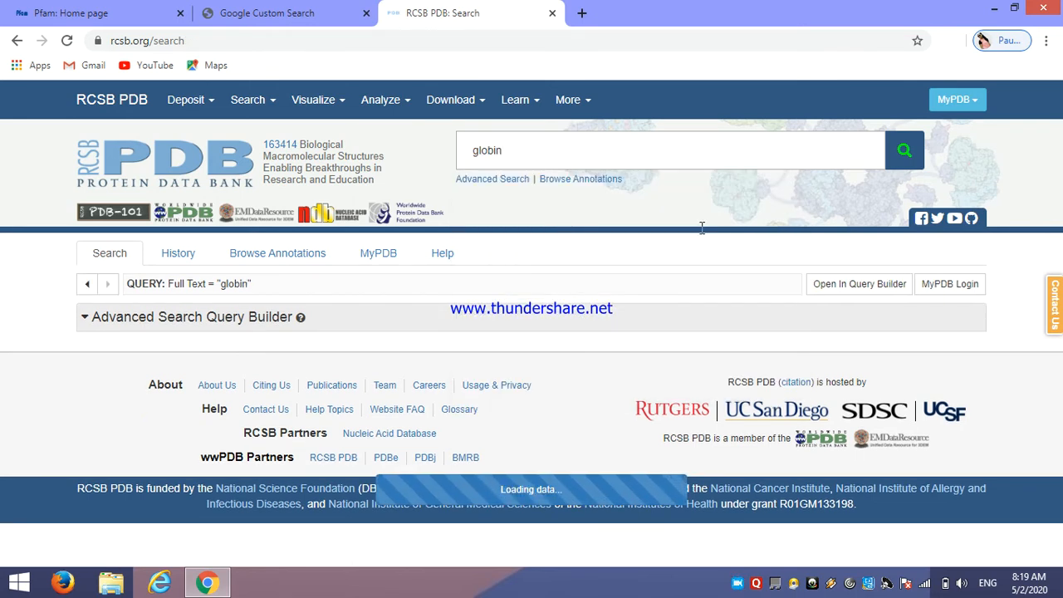
pyautogui.click(904, 149)
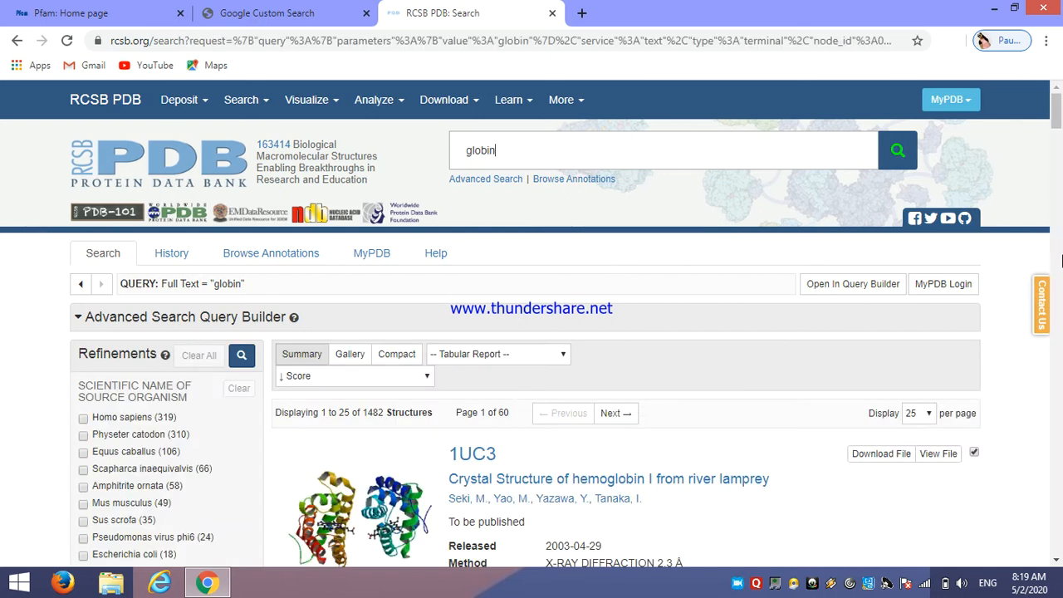
pyautogui.scroll(-3)
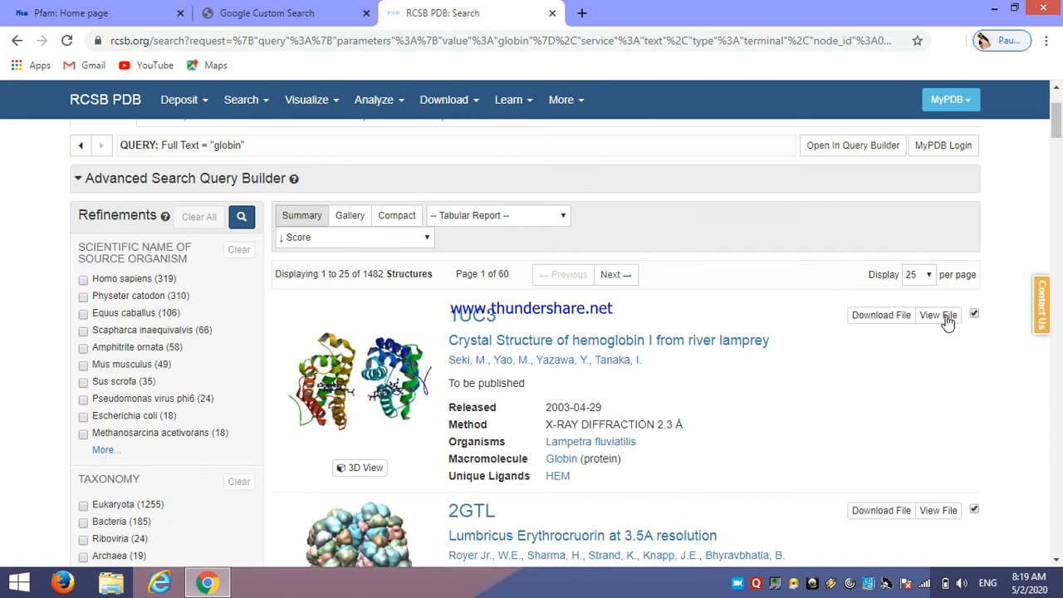
# View the 1UC3 structure entry as text and pick out its PDB ID
pyautogui.click(937, 316)
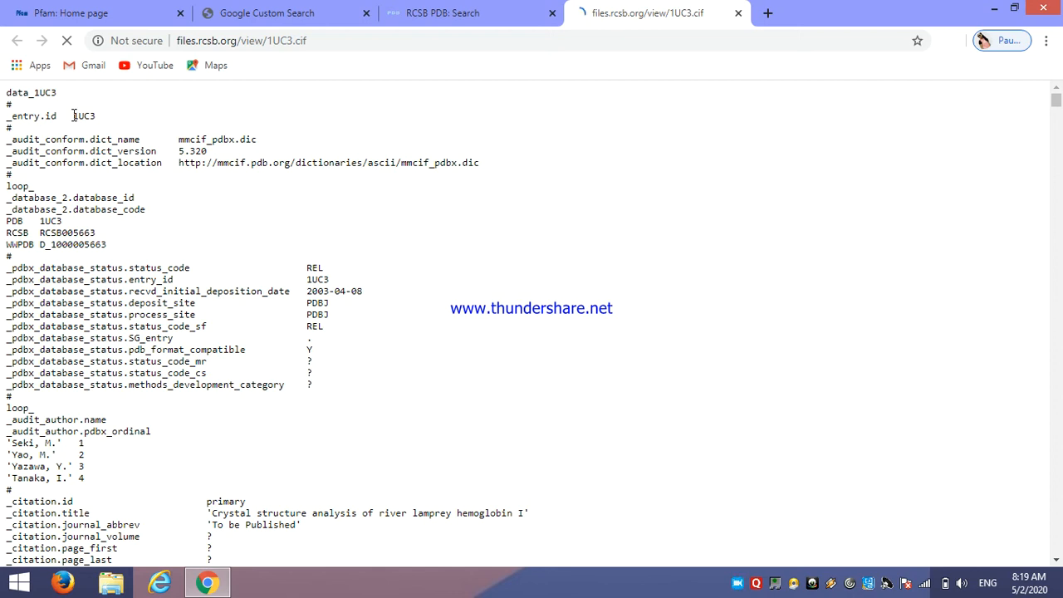
pyautogui.doubleClick(83, 116)
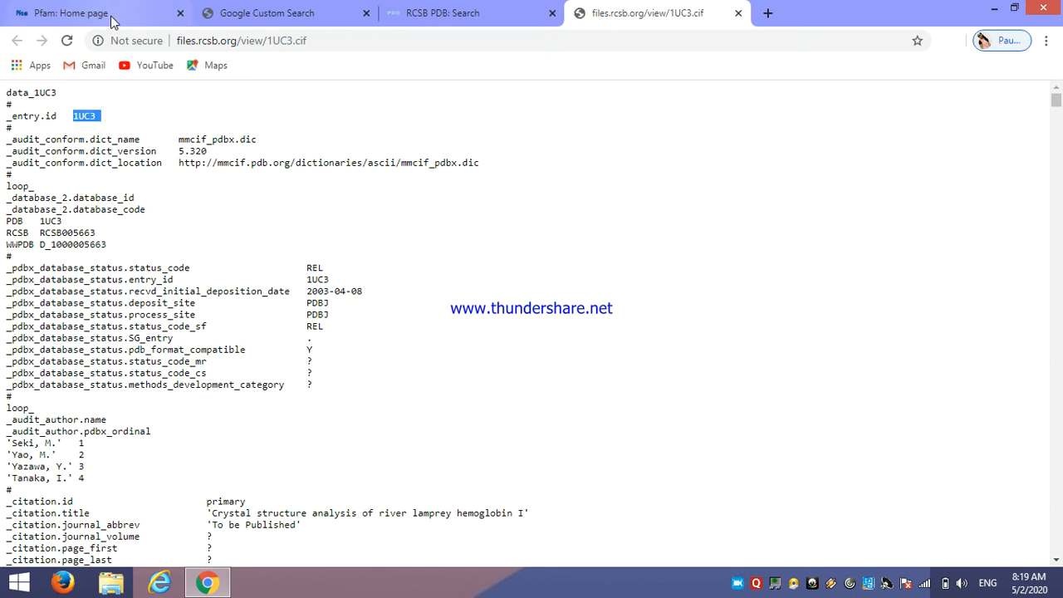
pyautogui.click(70, 14)
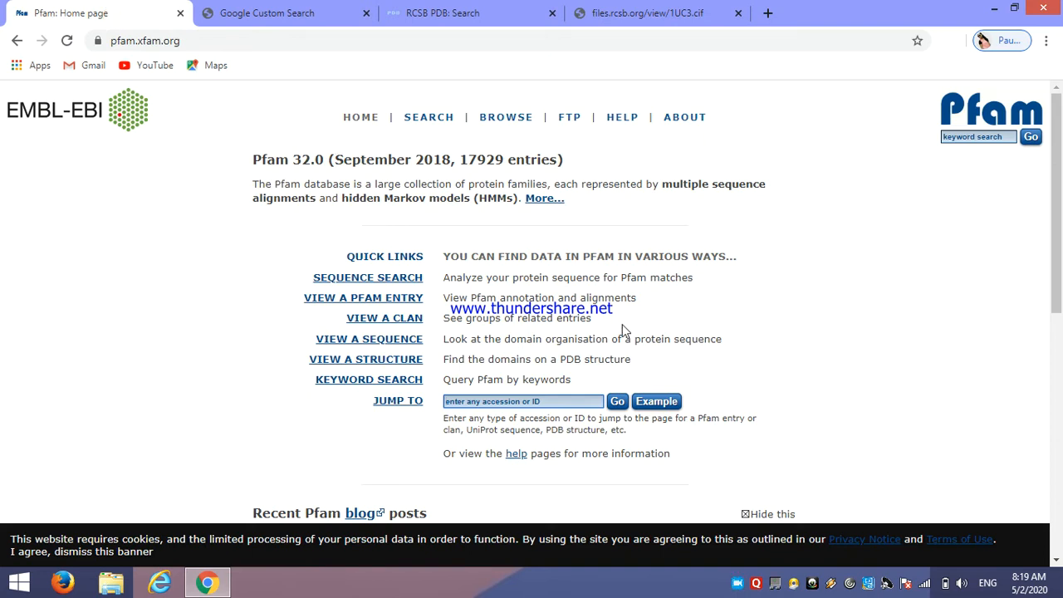
pyautogui.click(523, 400)
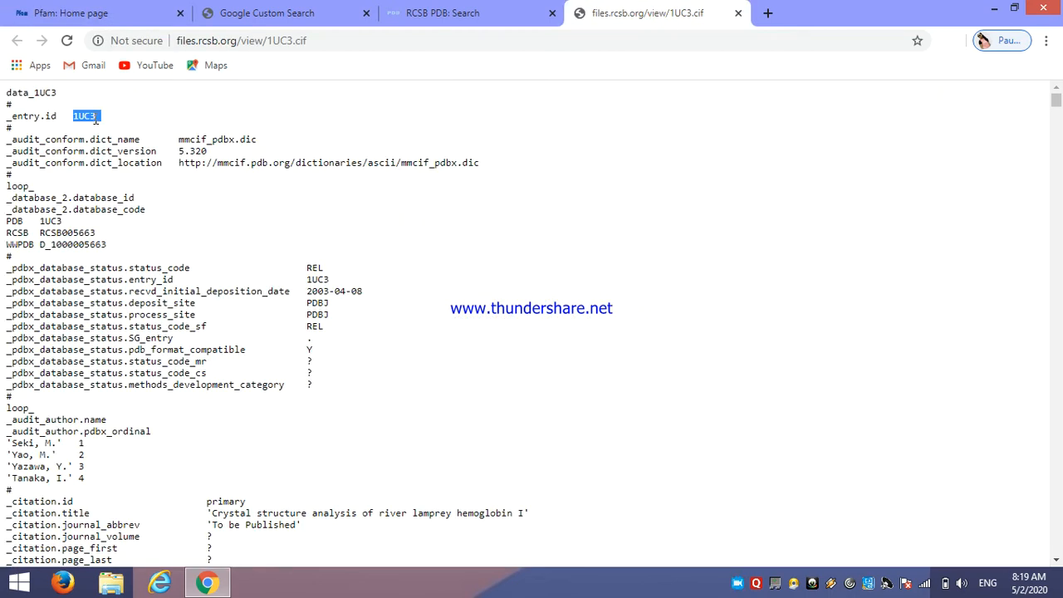
# Enter 1UC3 in Pfam's Jump to box and close the leftover search tabs
pyautogui.click(75, 13)
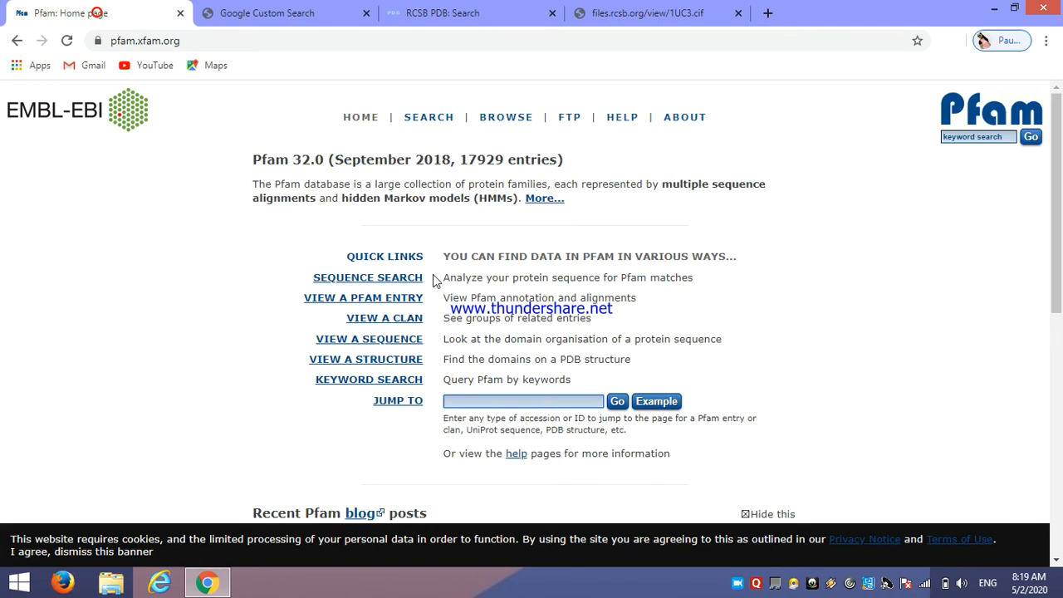
pyautogui.write('1UC3')
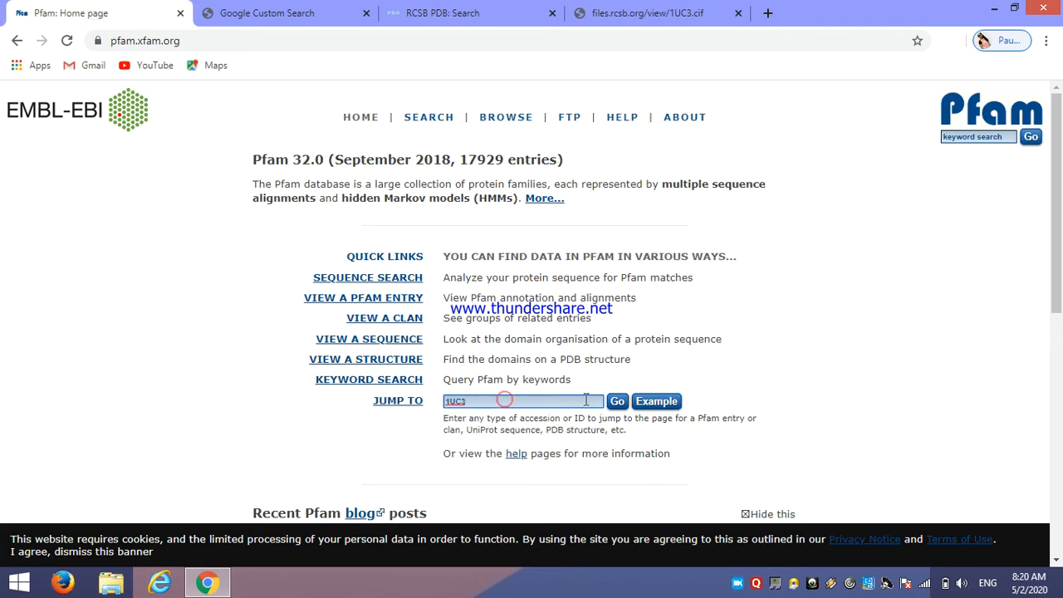
pyautogui.click(737, 13)
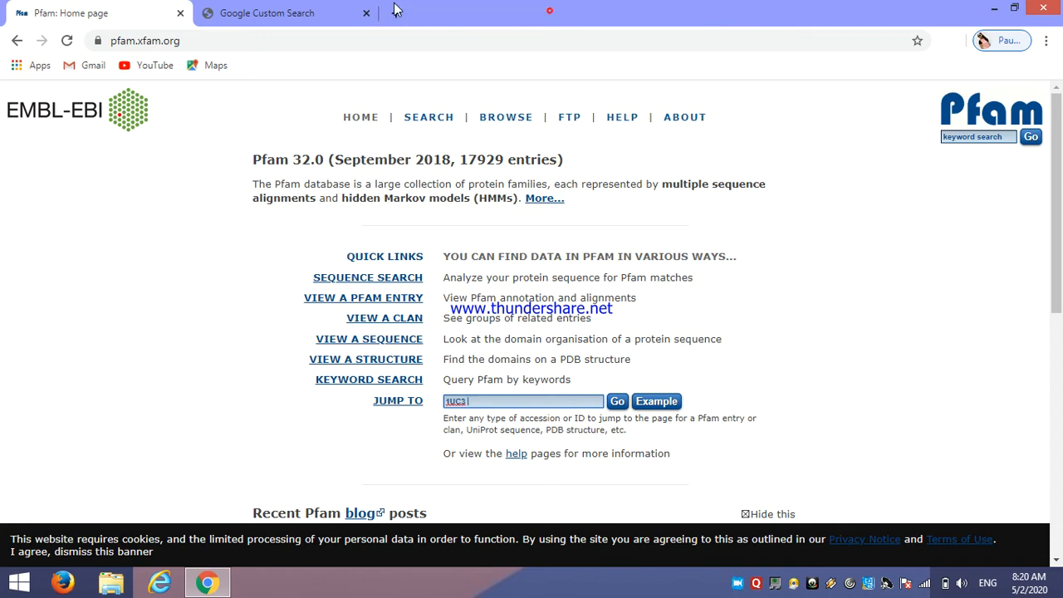
pyautogui.click(366, 13)
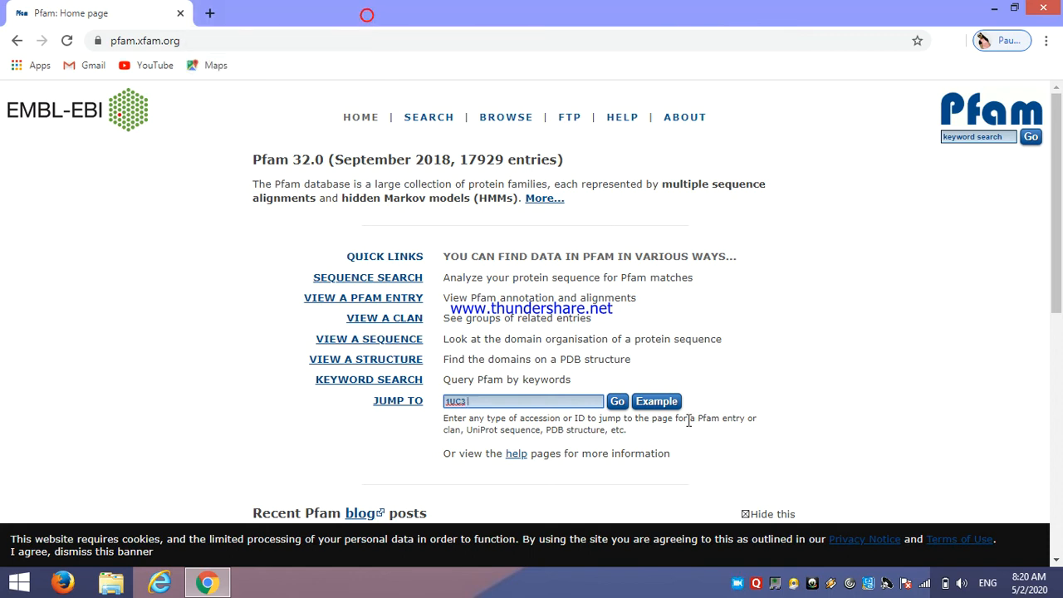
pyautogui.moveTo(510, 442)
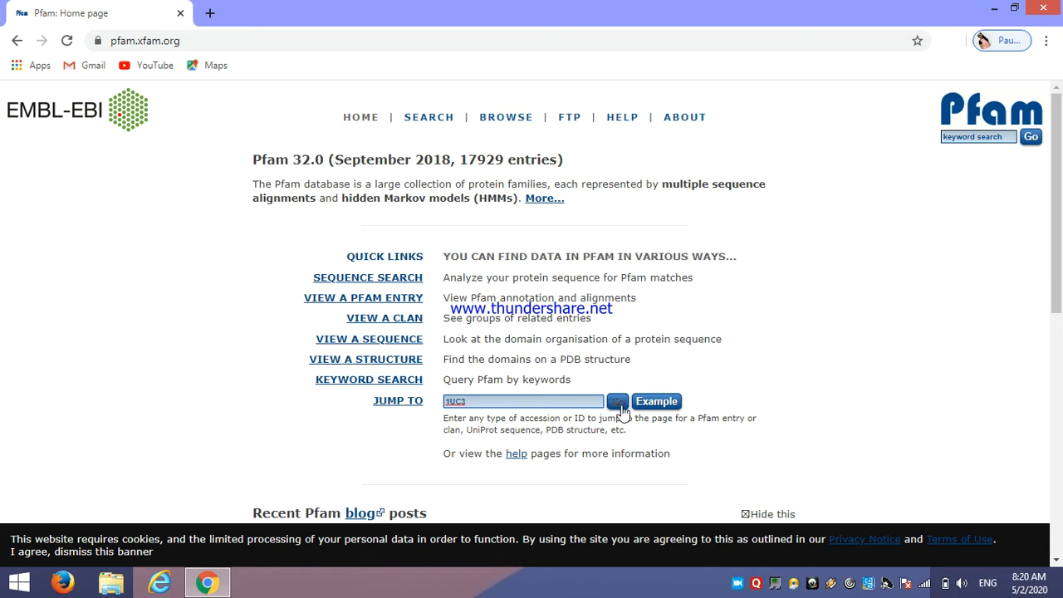
# Jump to Pfam's 1UC3 structure page and review its summary and sequence mapping to Globin
pyautogui.click(618, 401)
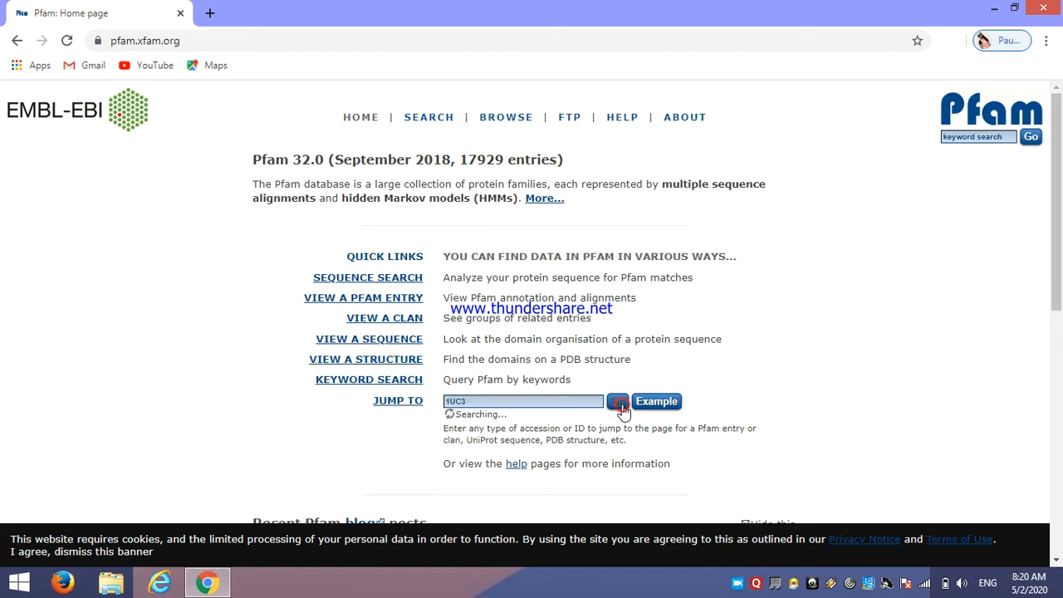
pyautogui.click(618, 400)
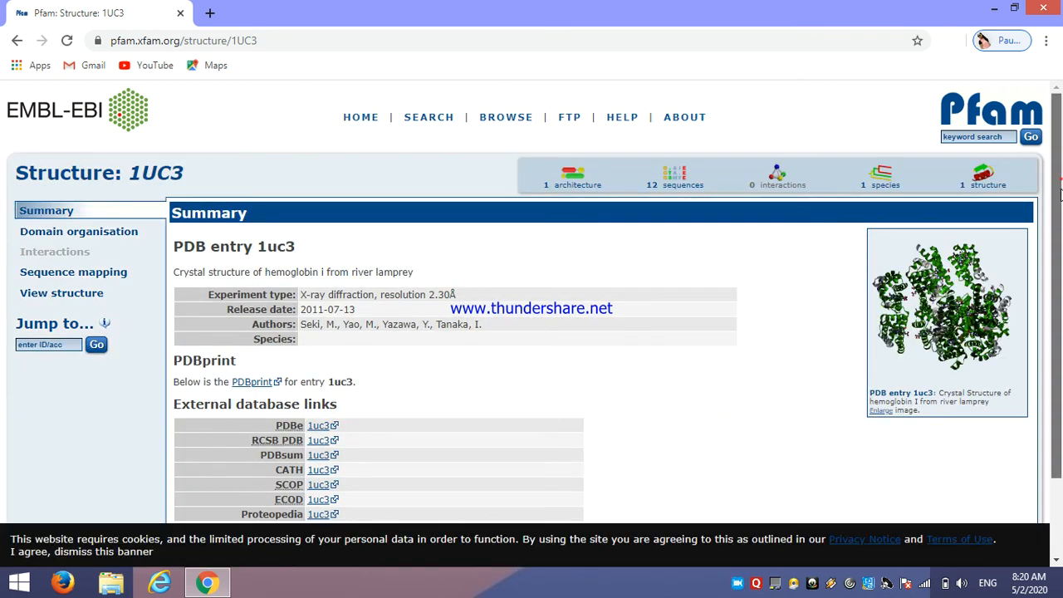
pyautogui.scroll(-3)
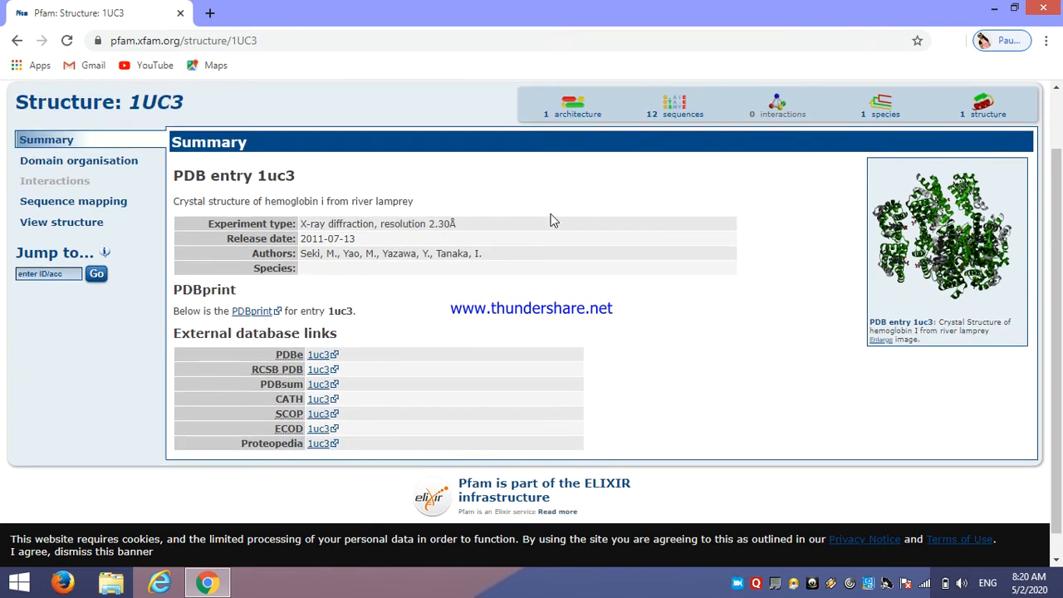
pyautogui.moveTo(422, 252)
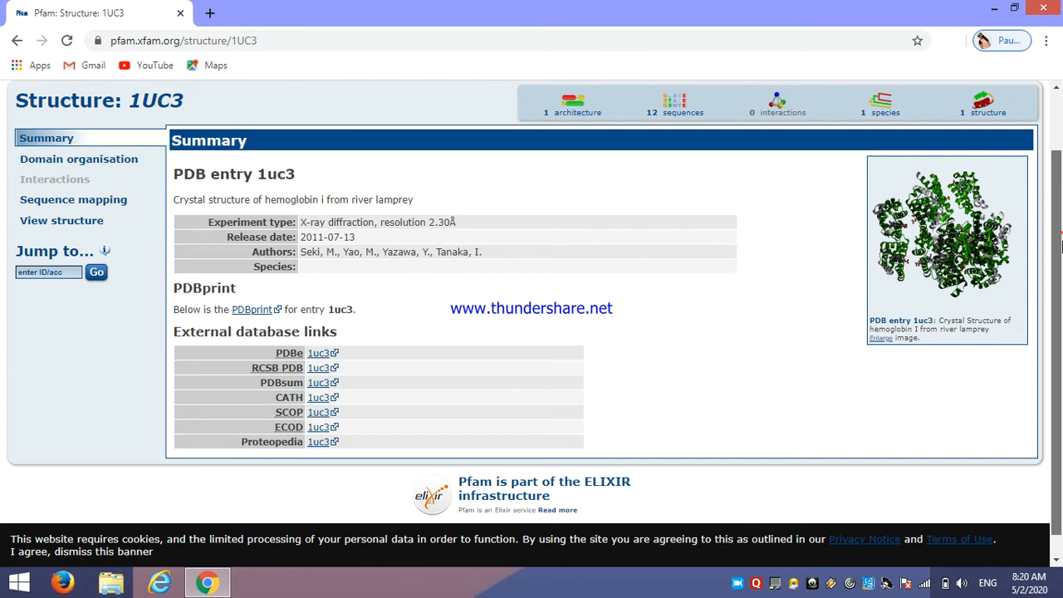
pyautogui.scroll(-3)
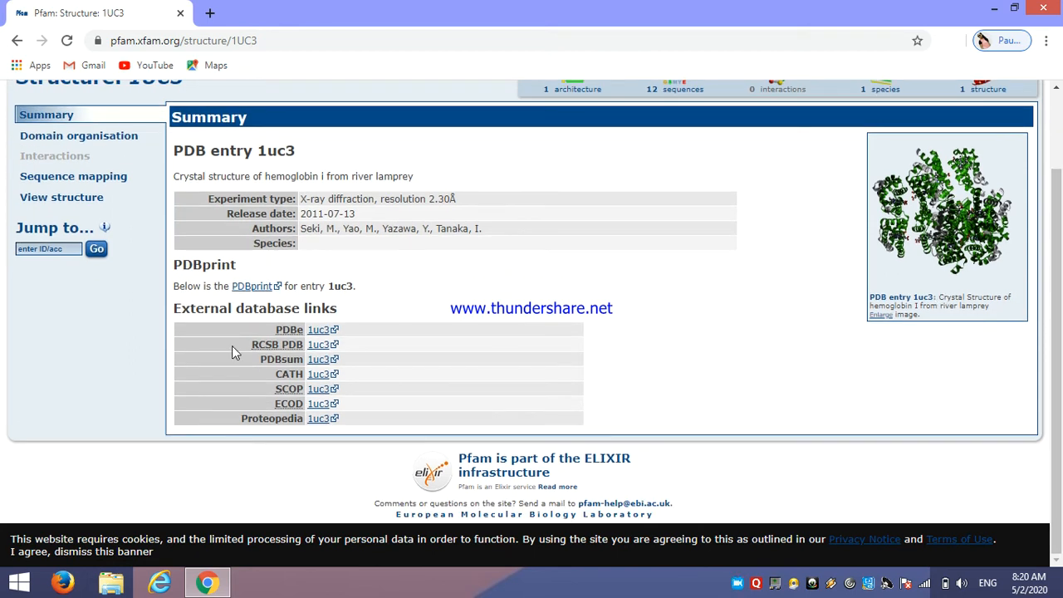
pyautogui.moveTo(297, 359)
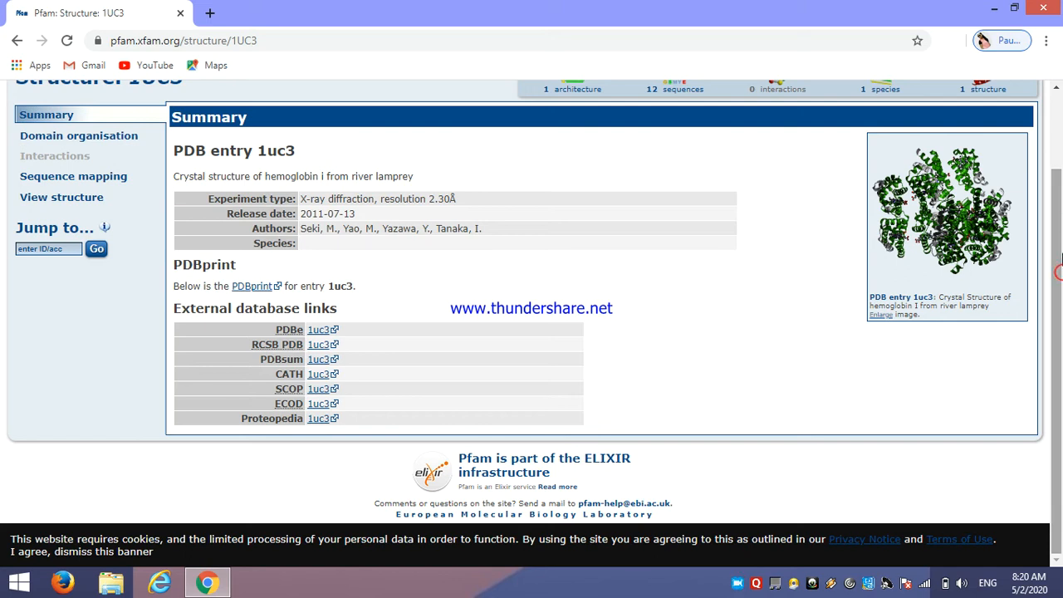
pyautogui.scroll(3)
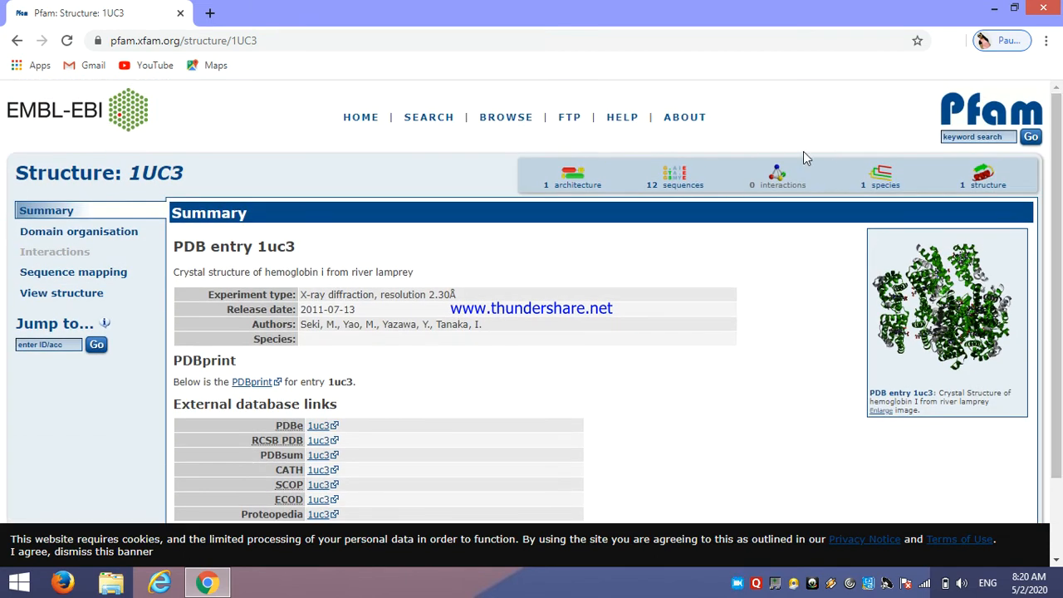
pyautogui.moveTo(675, 185)
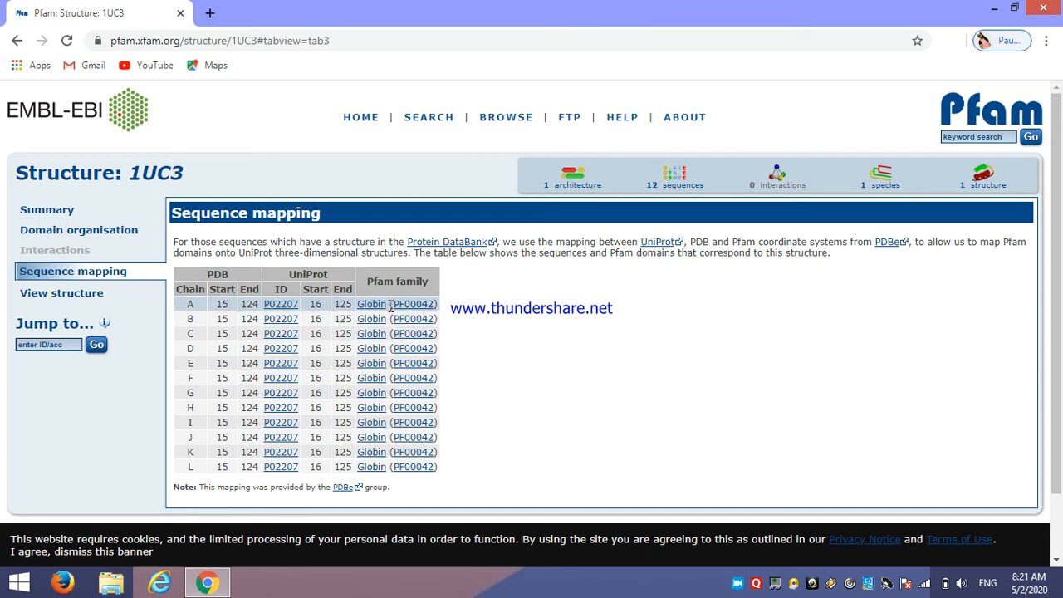
# Go to the Globin (PF00042) family page, review its summary and show the species sunburst
pyautogui.click(372, 304)
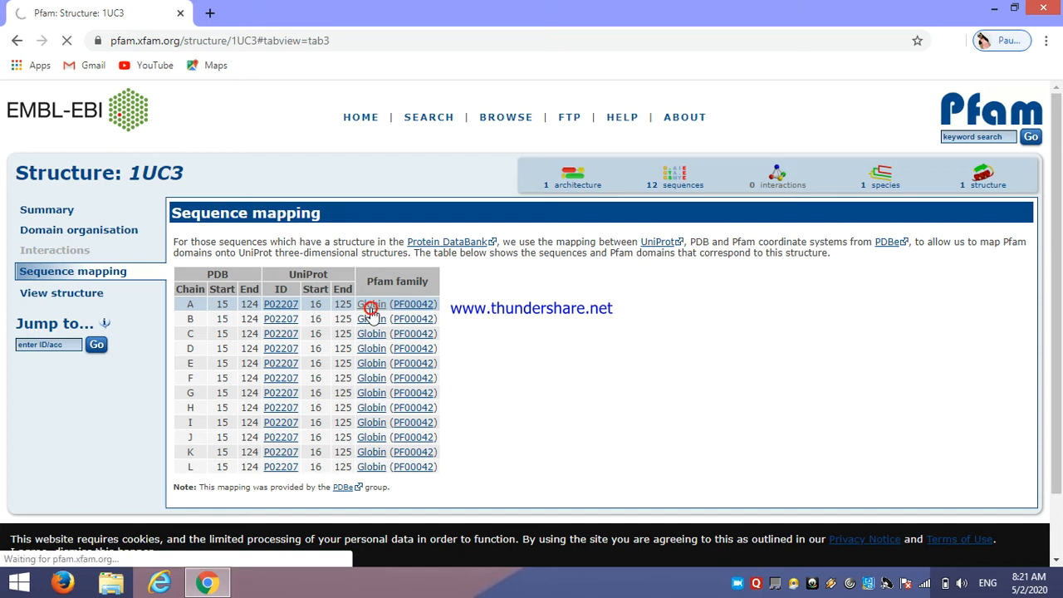
pyautogui.click(371, 304)
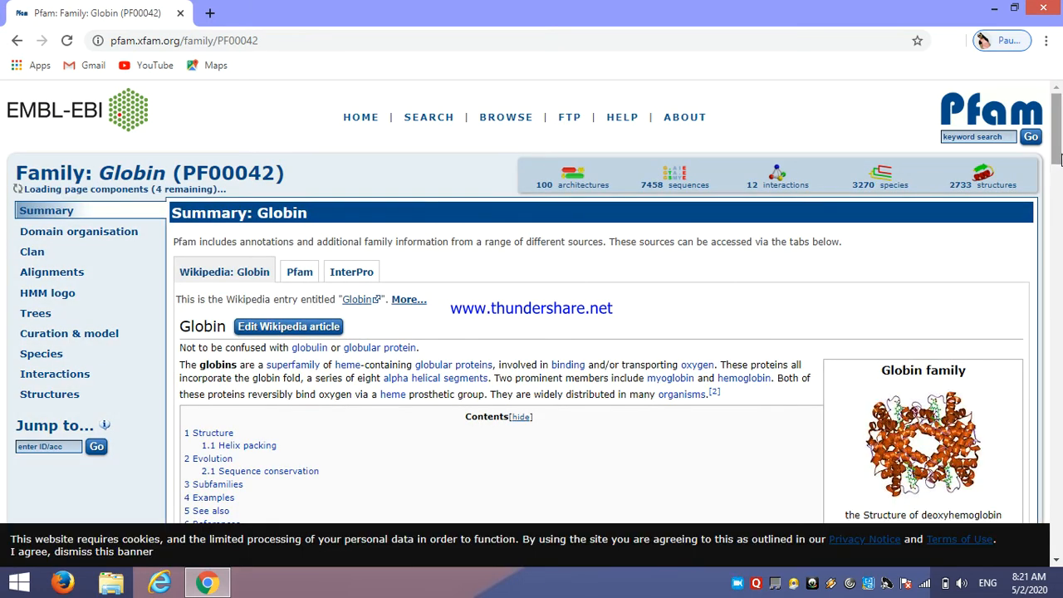
pyautogui.scroll(-3)
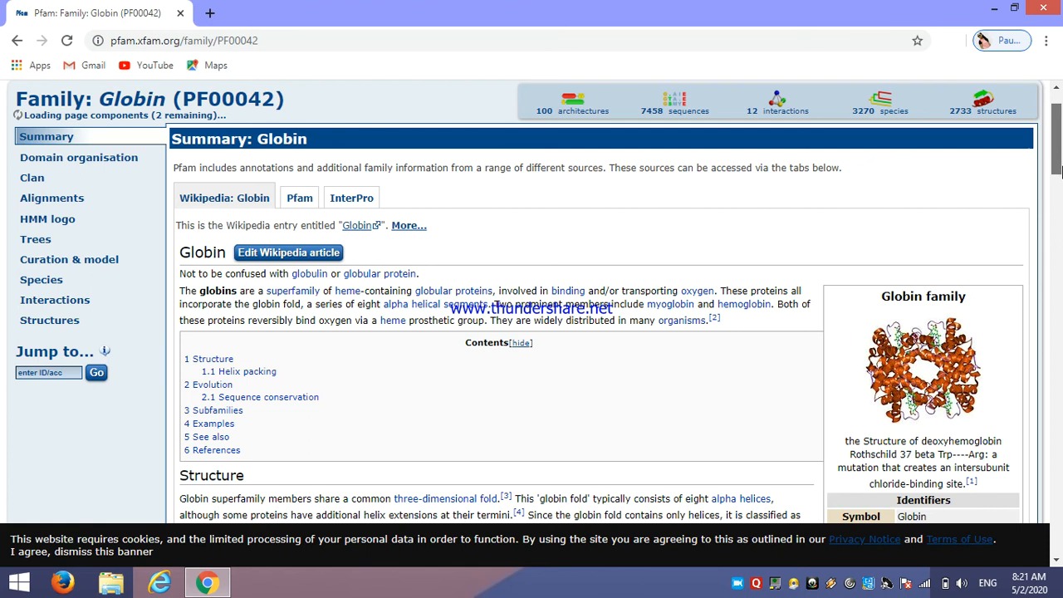
pyautogui.scroll(-3)
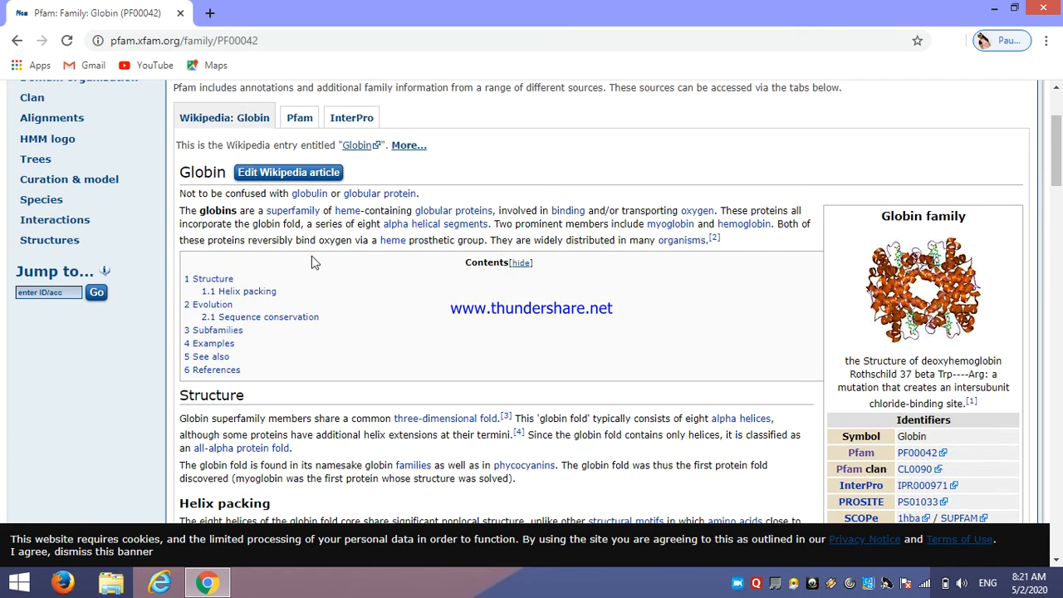
pyautogui.moveTo(987, 219)
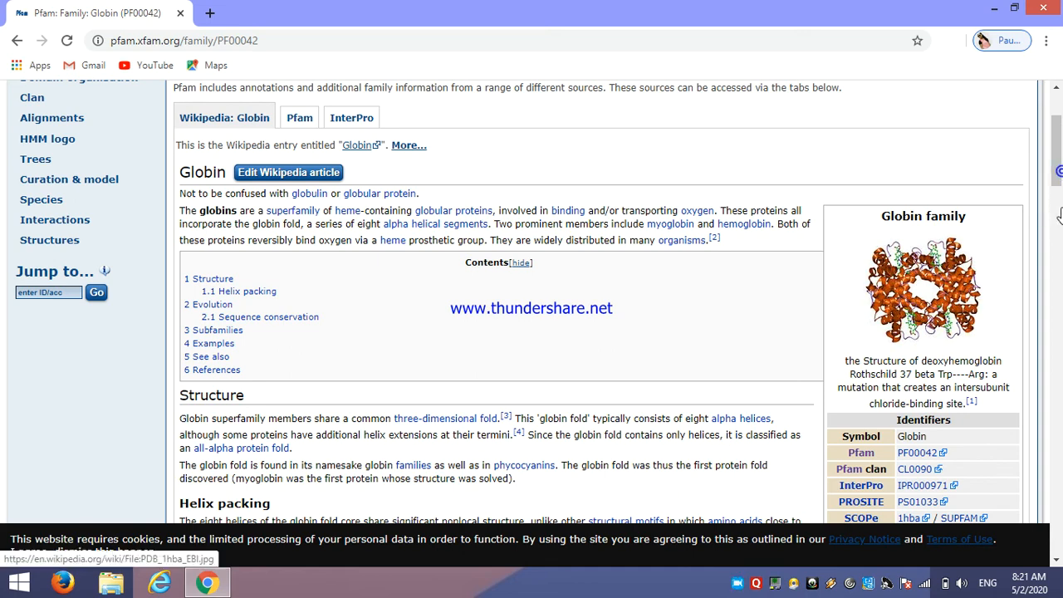
pyautogui.scroll(-3)
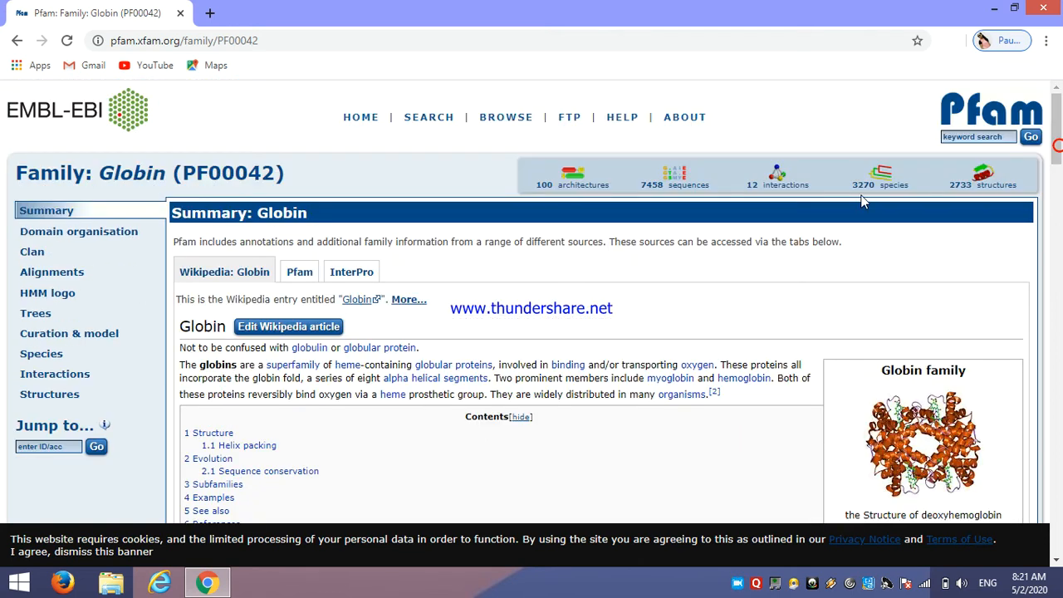
pyautogui.moveTo(233, 335)
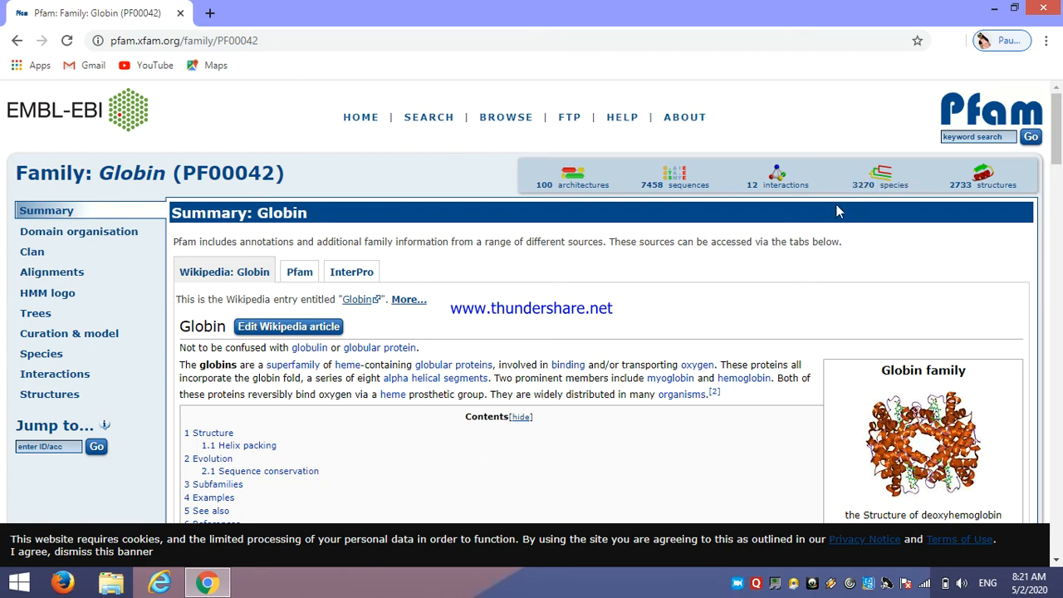
pyautogui.moveTo(868, 201)
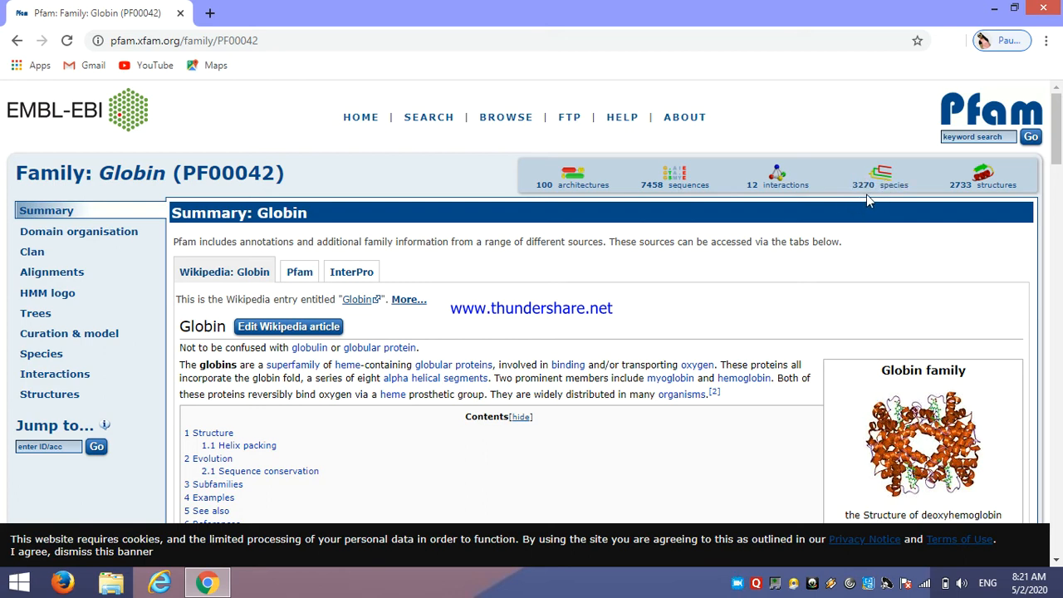
pyautogui.moveTo(874, 196)
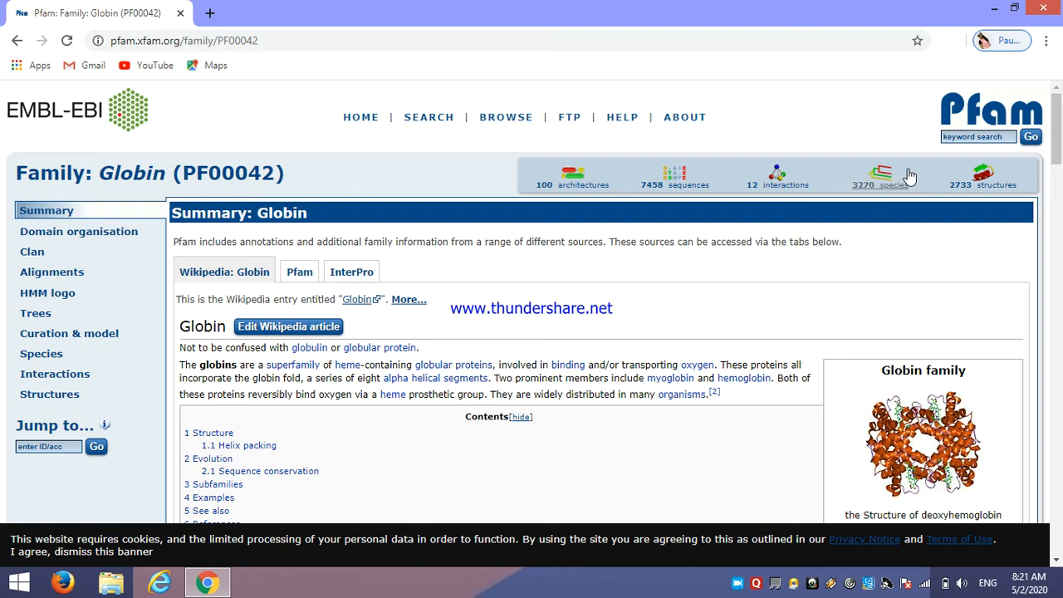
pyautogui.moveTo(884, 192)
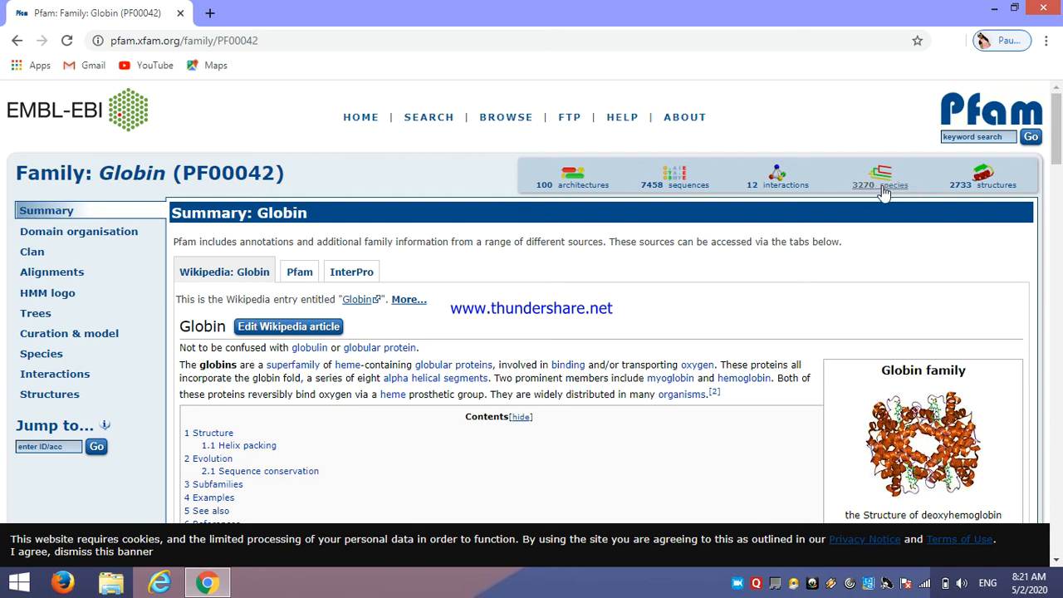
pyautogui.click(880, 176)
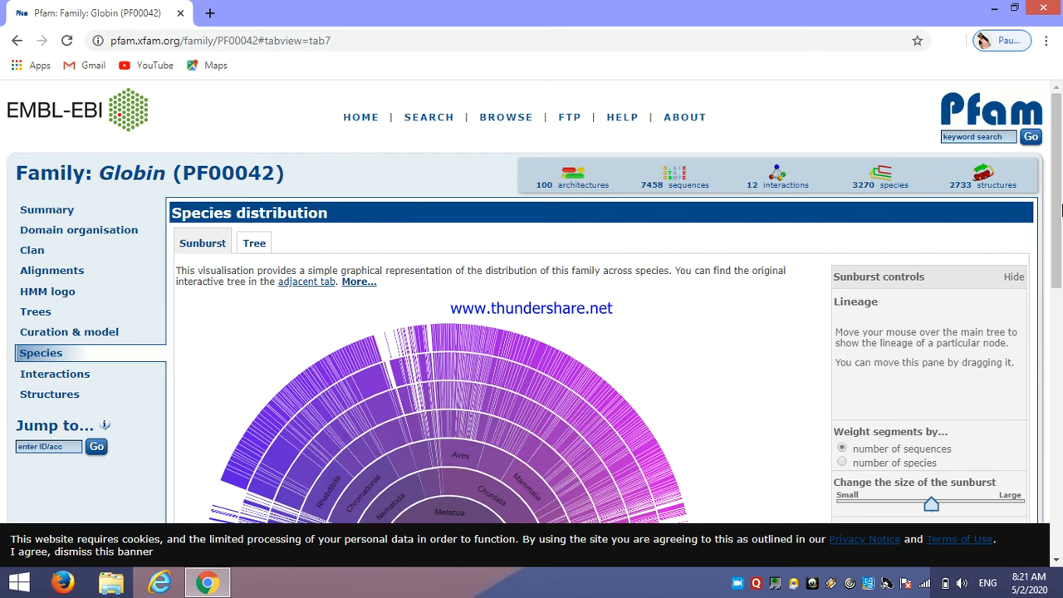
# Scroll the sunburst into full view and hover a segment to list the Root-to-Lottia gigantea lineage
pyautogui.scroll(-3)
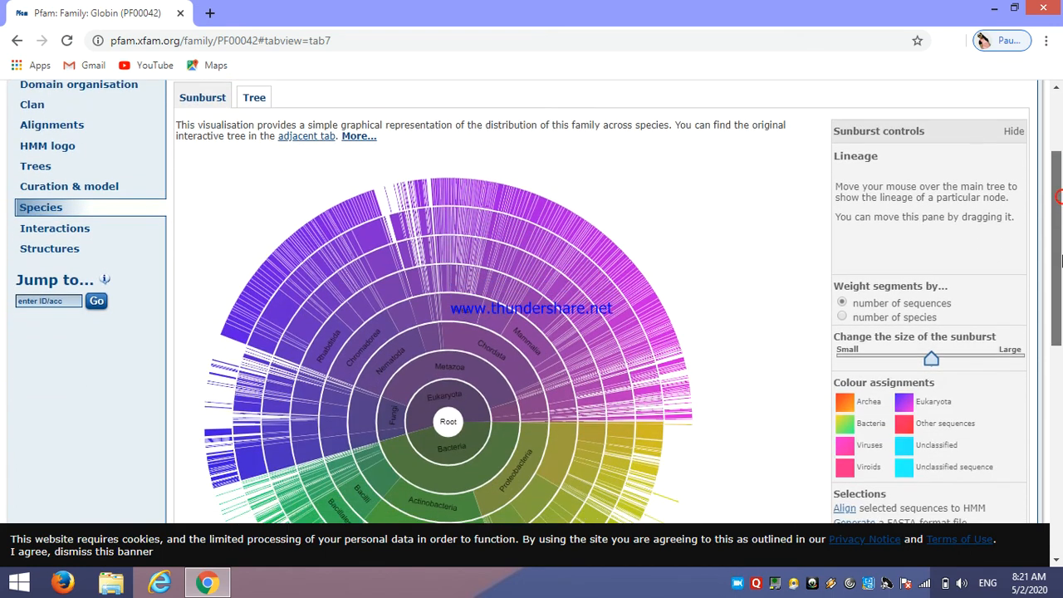
pyautogui.scroll(-3)
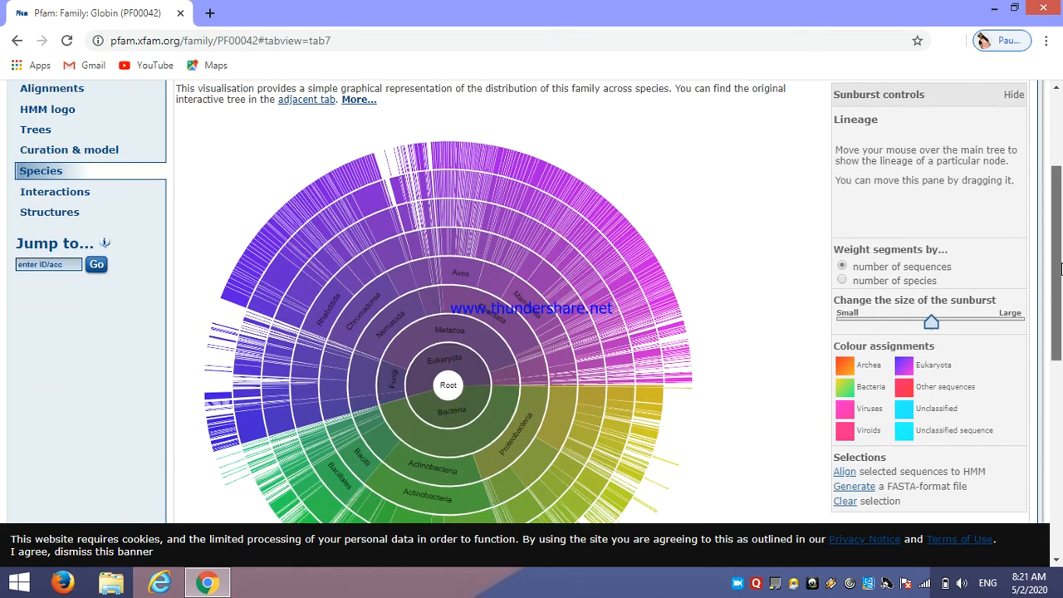
pyautogui.scroll(-3)
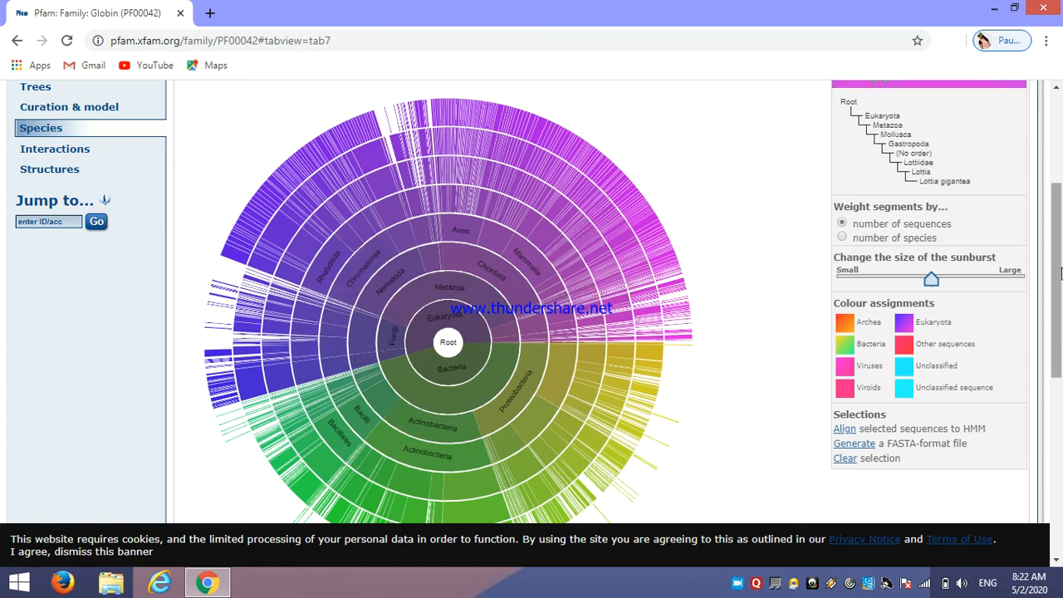
pyautogui.scroll(-3)
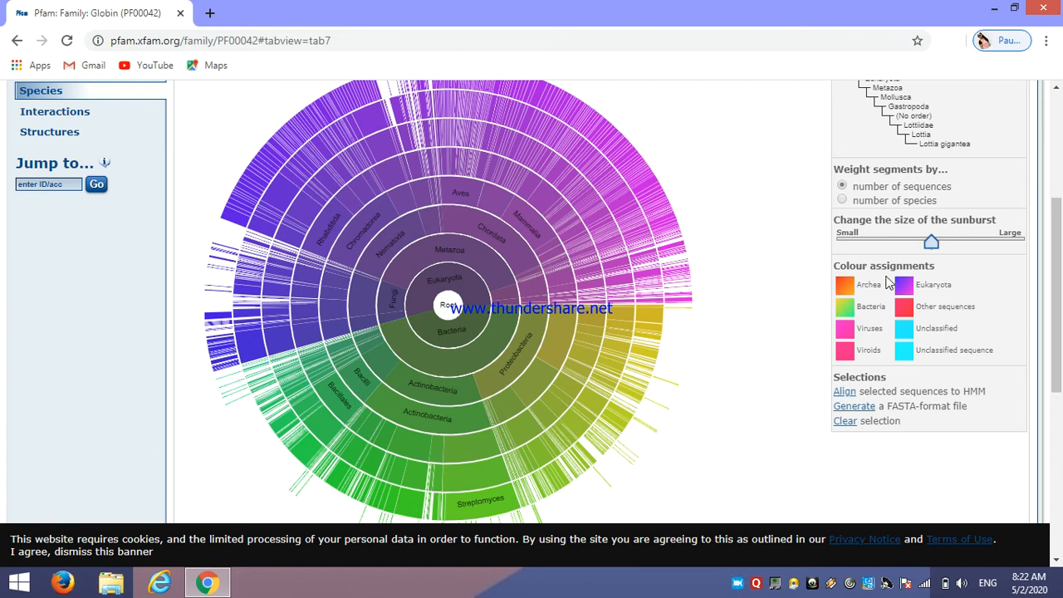
pyautogui.moveTo(920, 285)
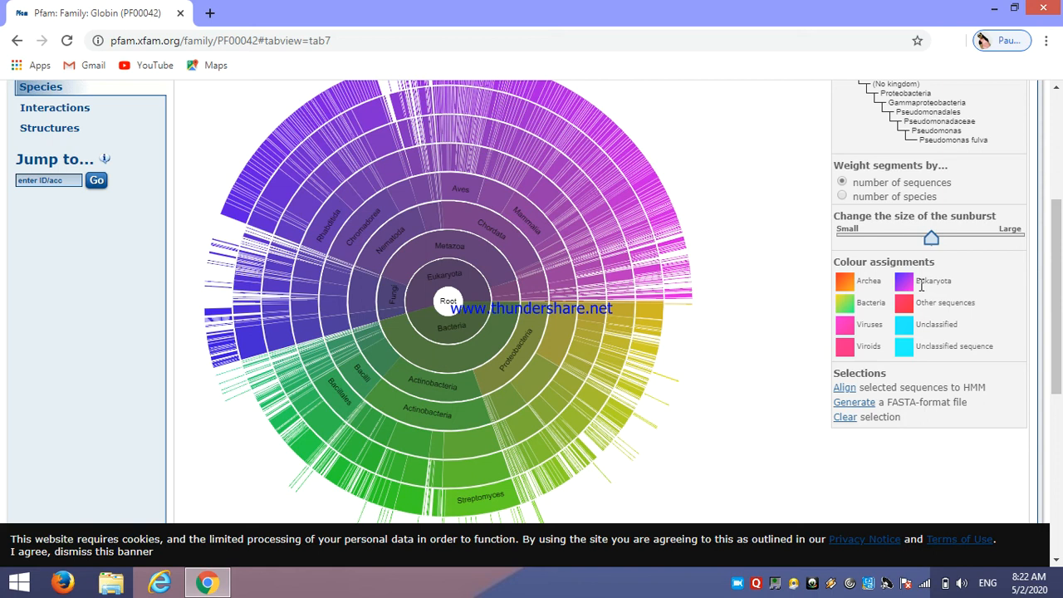
pyautogui.moveTo(917, 282)
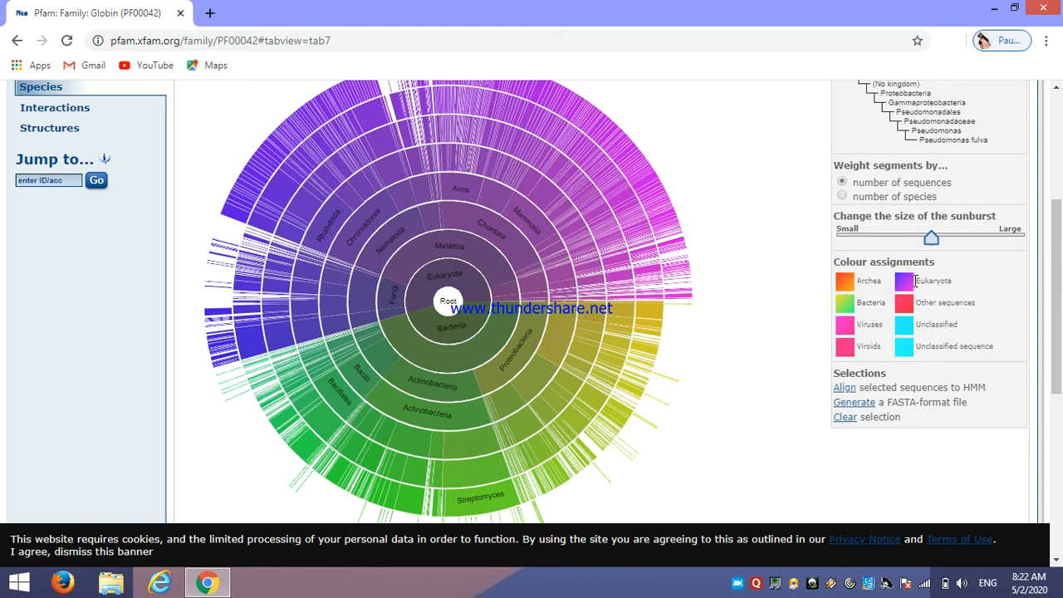
pyautogui.moveTo(616, 231)
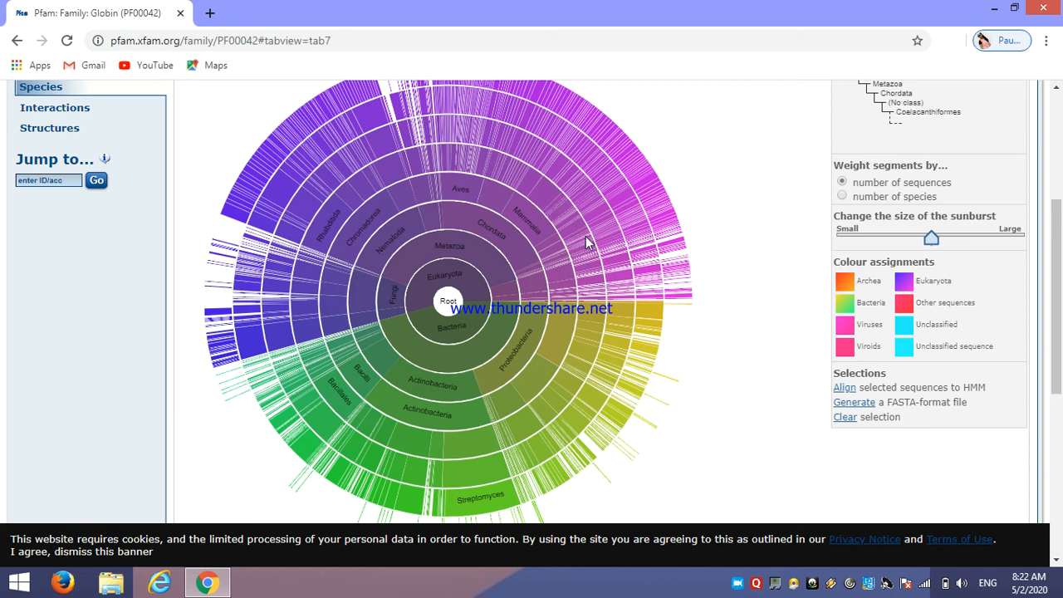
pyautogui.moveTo(554, 279)
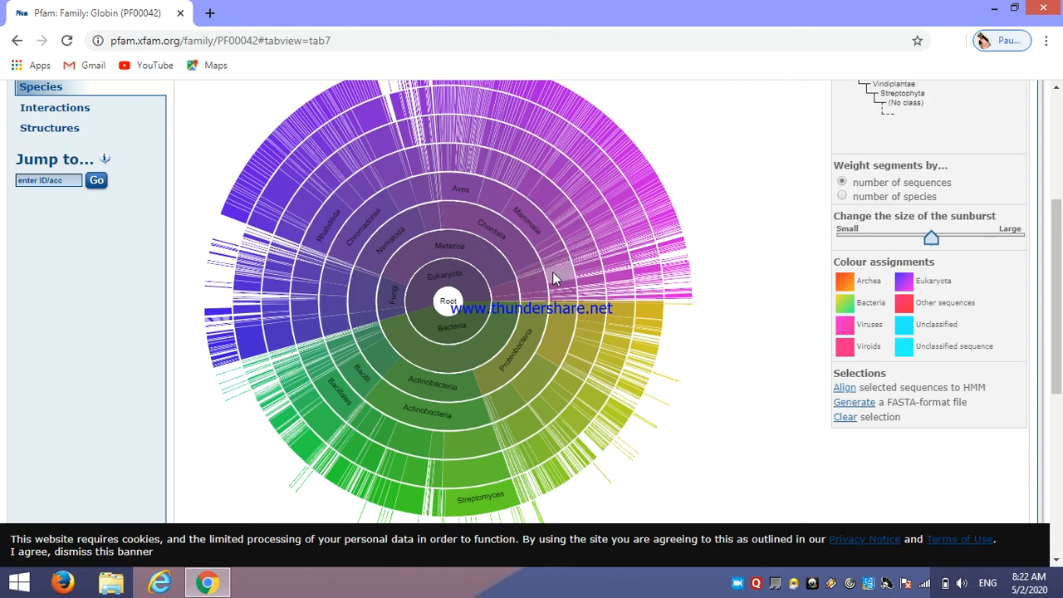
pyautogui.moveTo(523, 286)
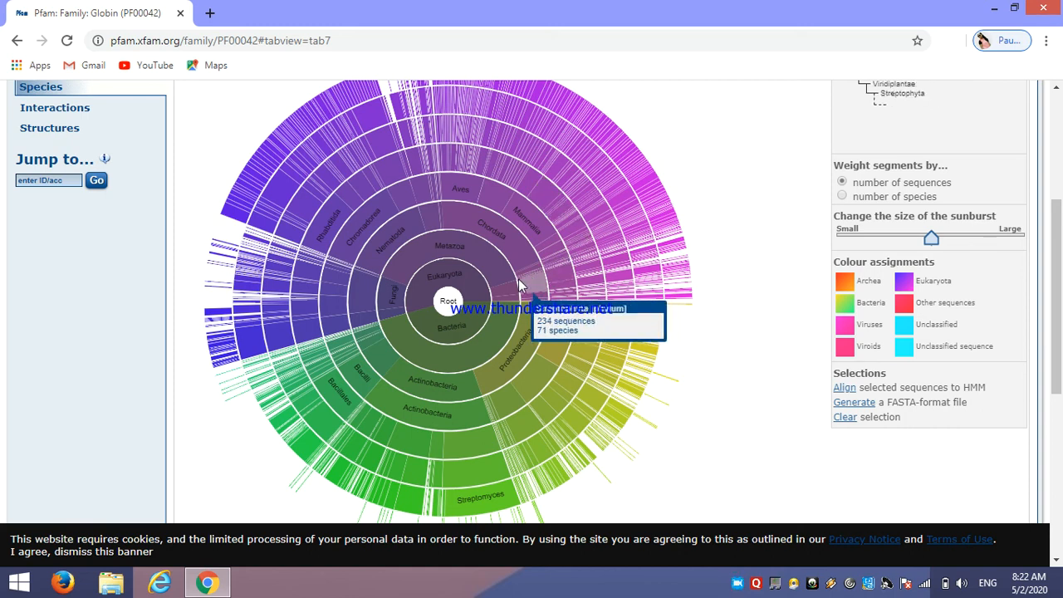
pyautogui.moveTo(540, 269)
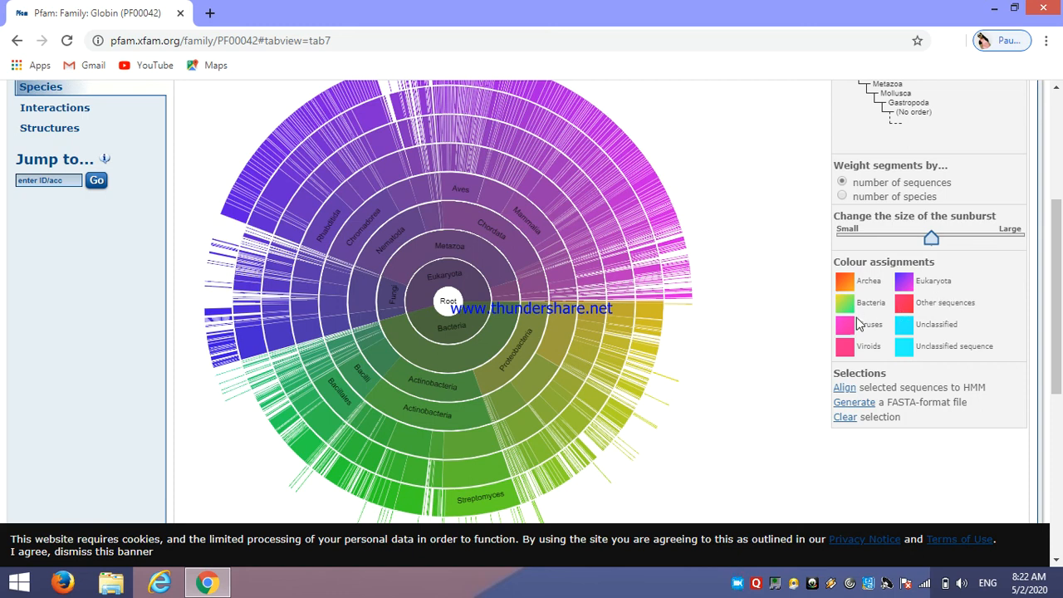
pyautogui.moveTo(871, 339)
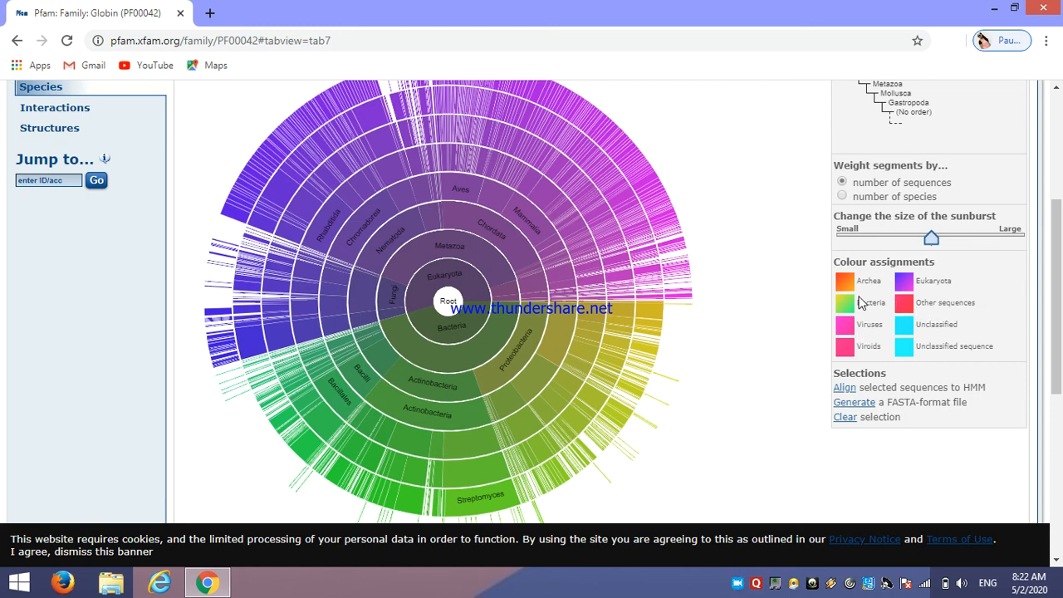
pyautogui.moveTo(1023, 322)
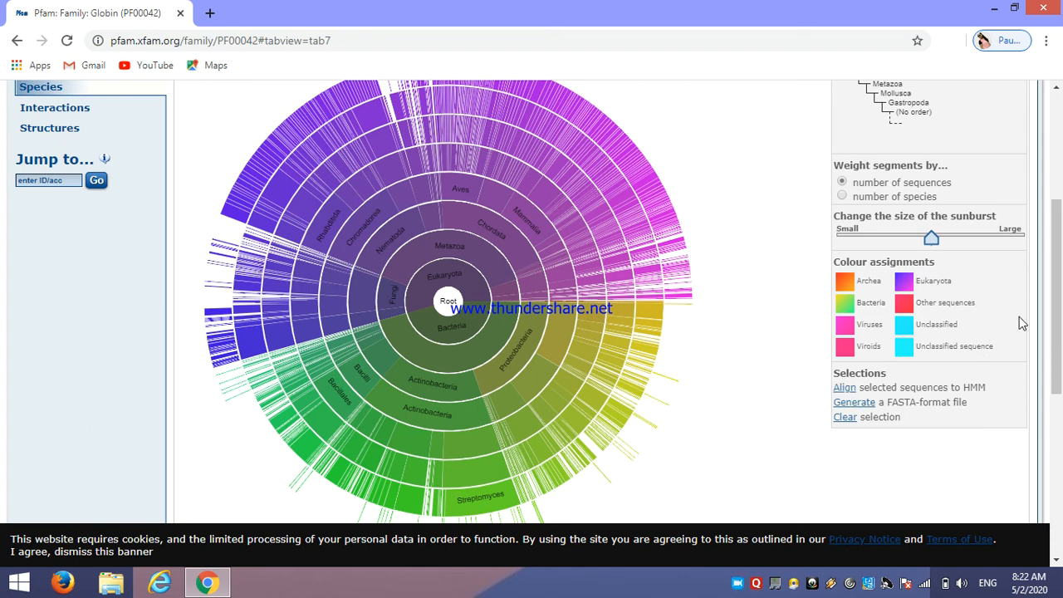
pyautogui.scroll(-3)
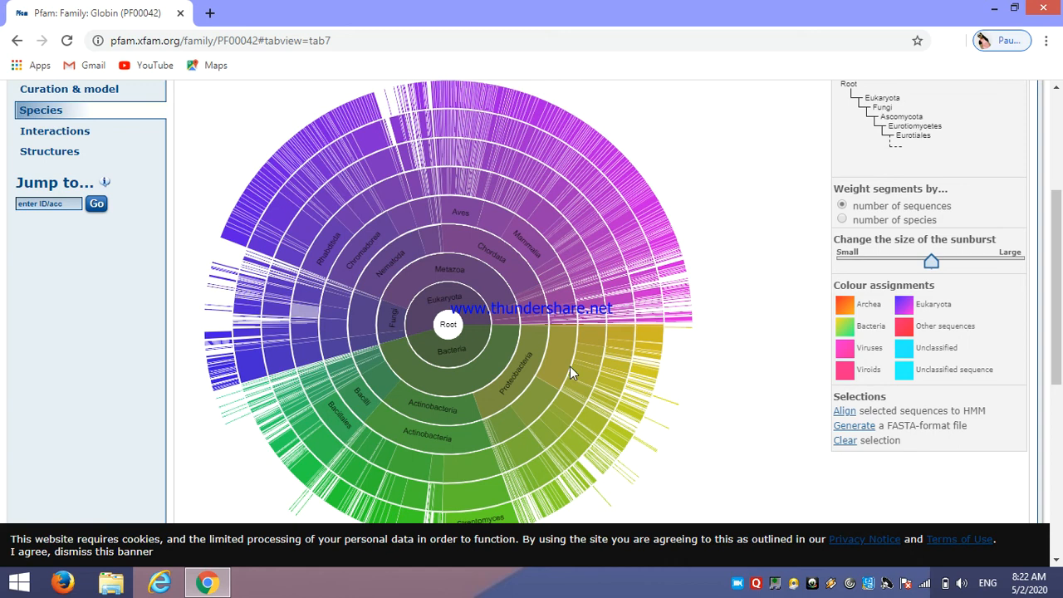
pyautogui.moveTo(440, 186)
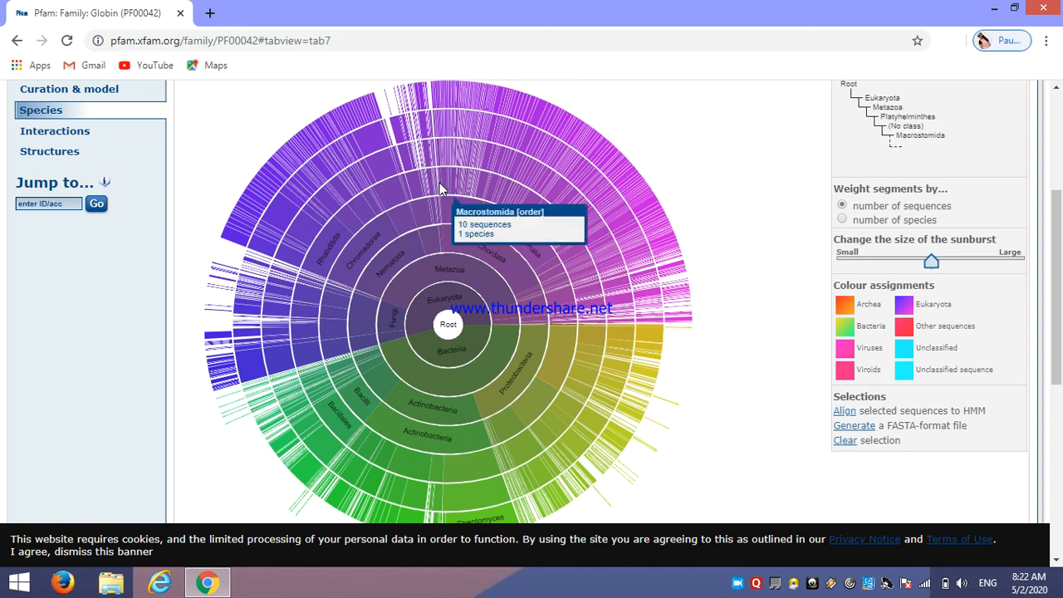
pyautogui.moveTo(449, 208)
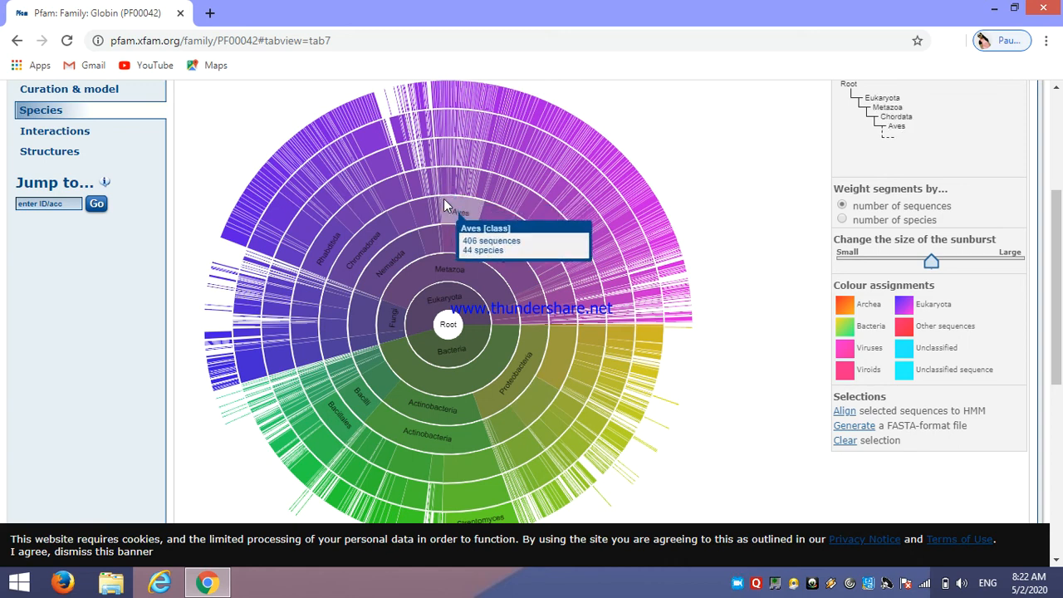
pyautogui.moveTo(515, 257)
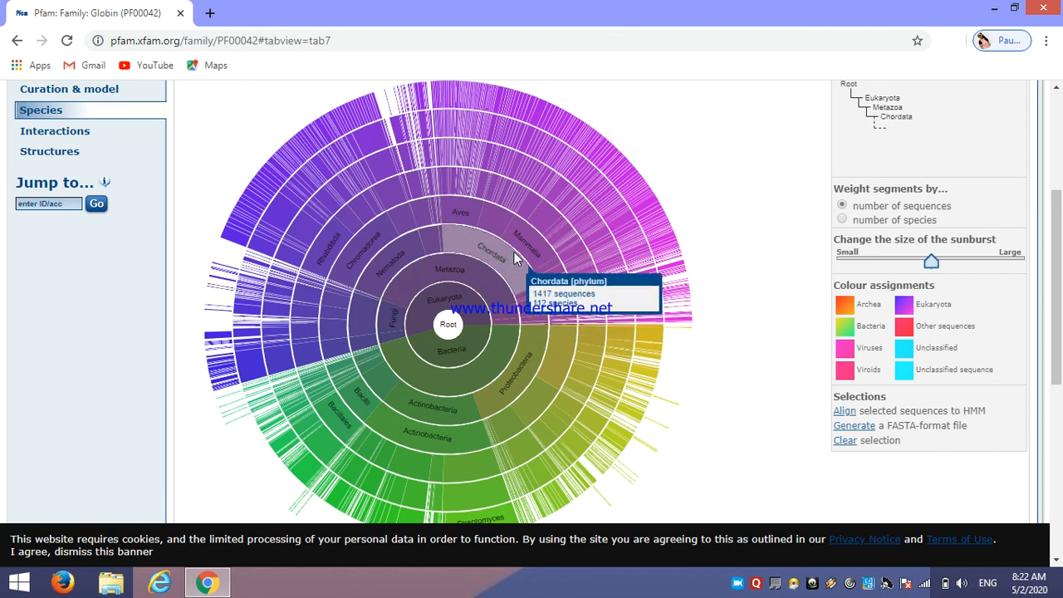
pyautogui.moveTo(478, 412)
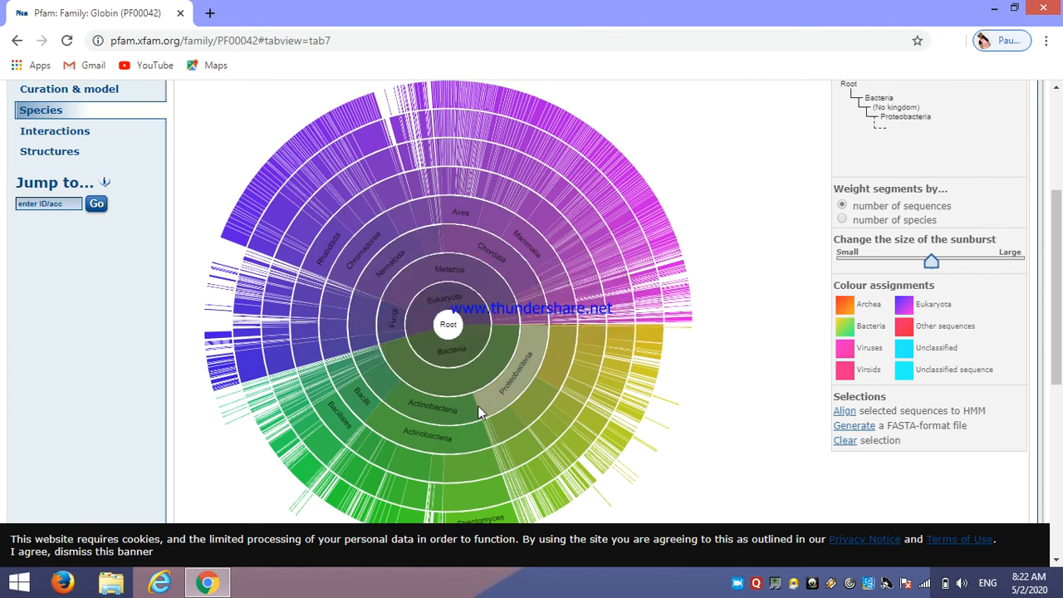
pyautogui.moveTo(644, 317)
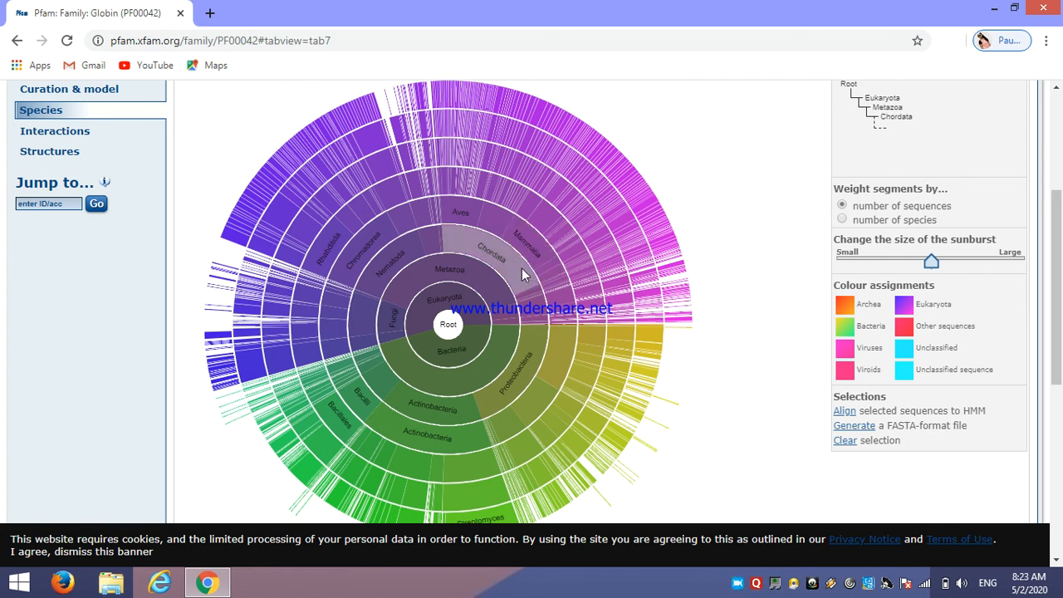
pyautogui.moveTo(492, 258)
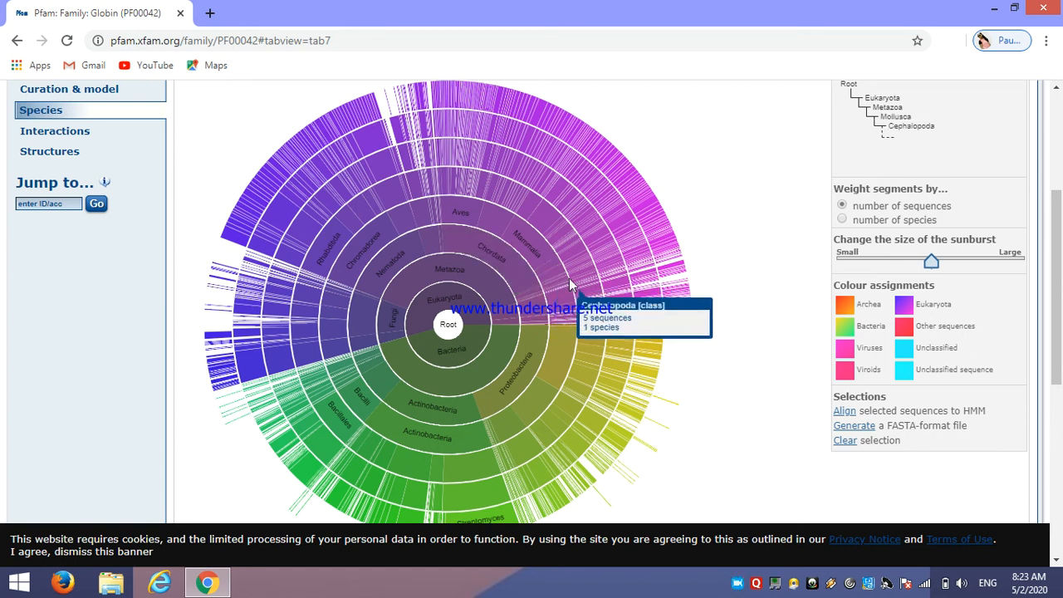
pyautogui.moveTo(549, 289)
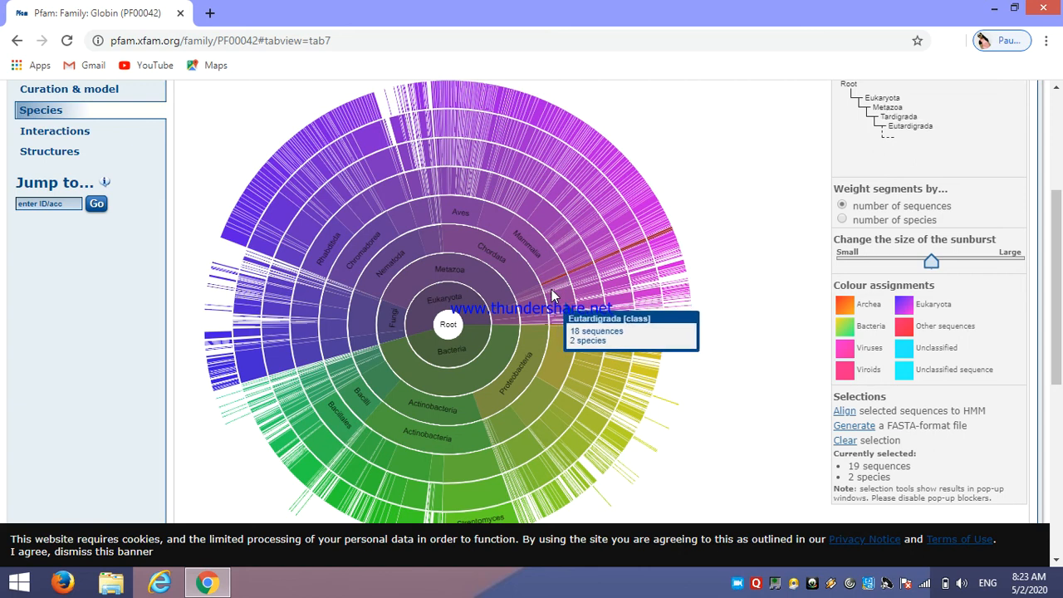
pyautogui.moveTo(568, 303)
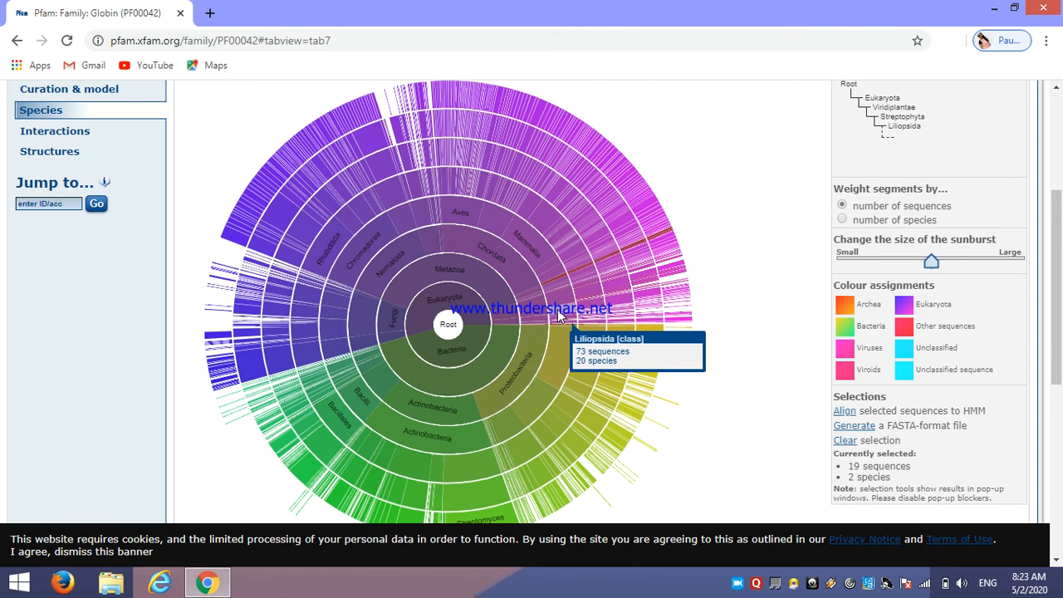
pyautogui.moveTo(535, 282)
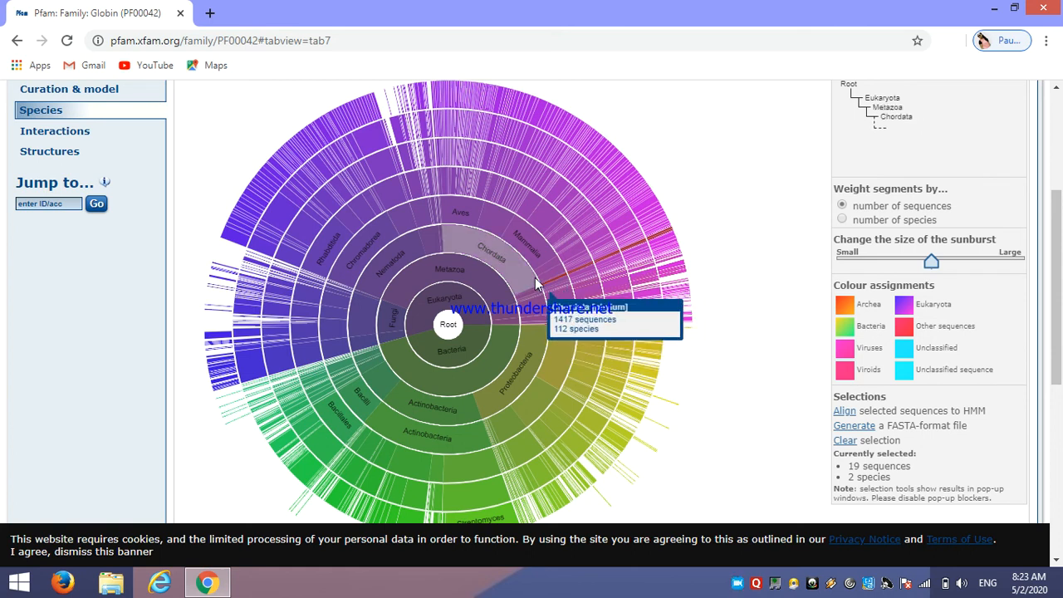
pyautogui.moveTo(519, 282)
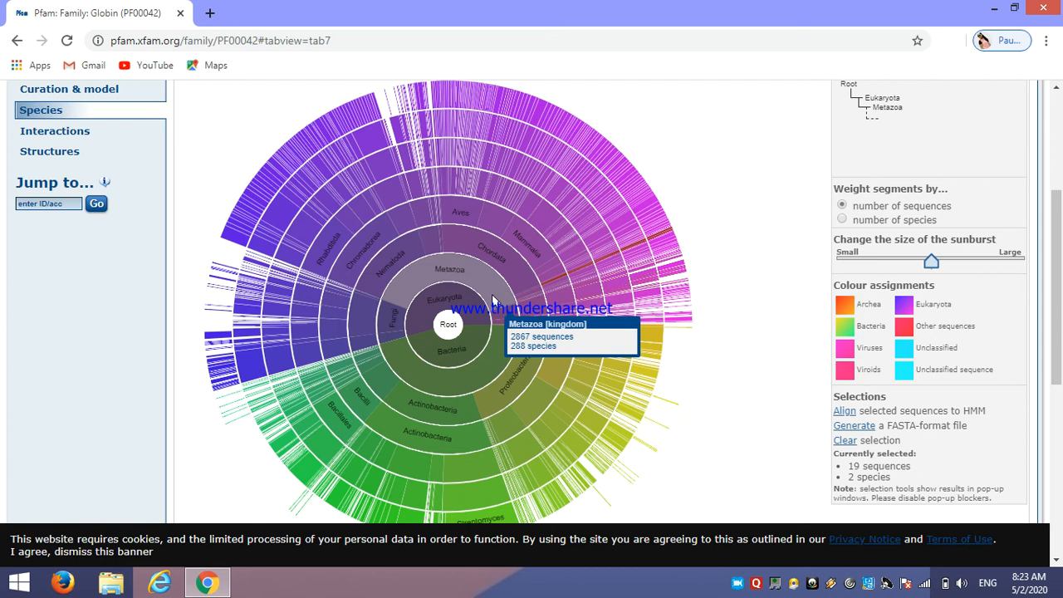
pyautogui.moveTo(511, 282)
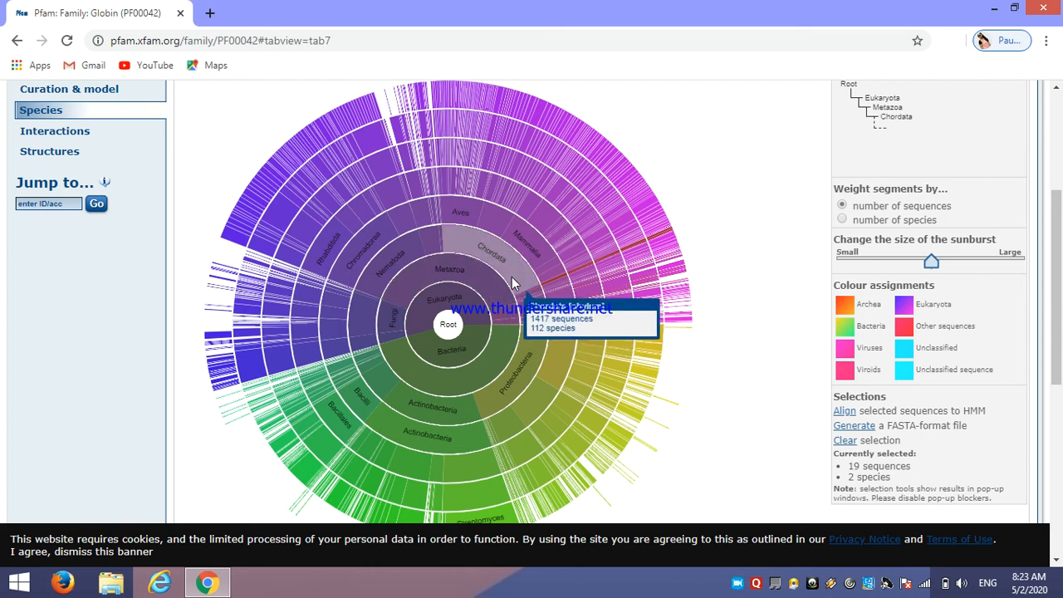
pyautogui.moveTo(496, 295)
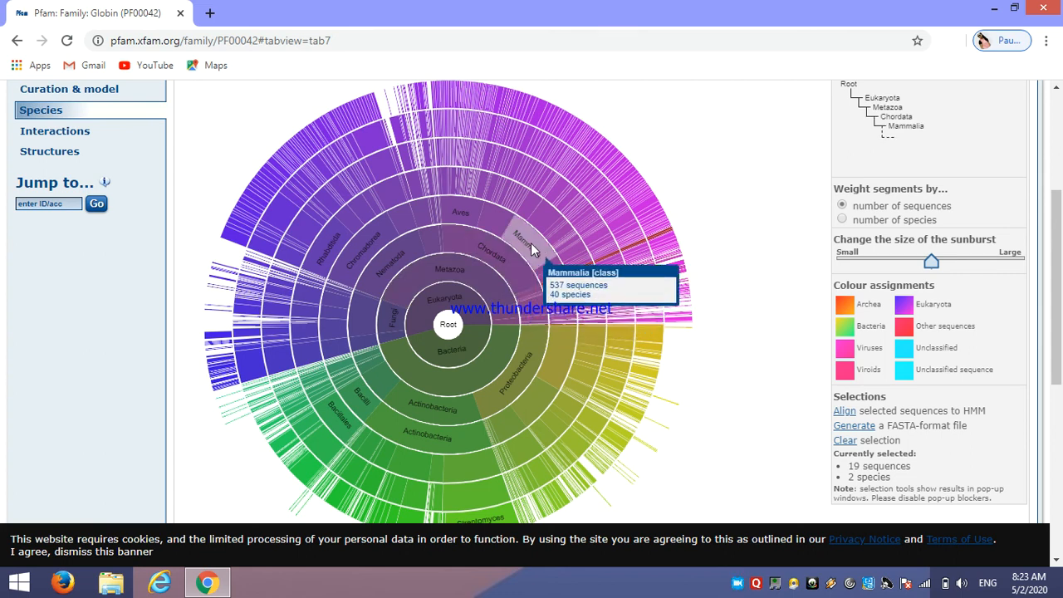
pyautogui.moveTo(555, 235)
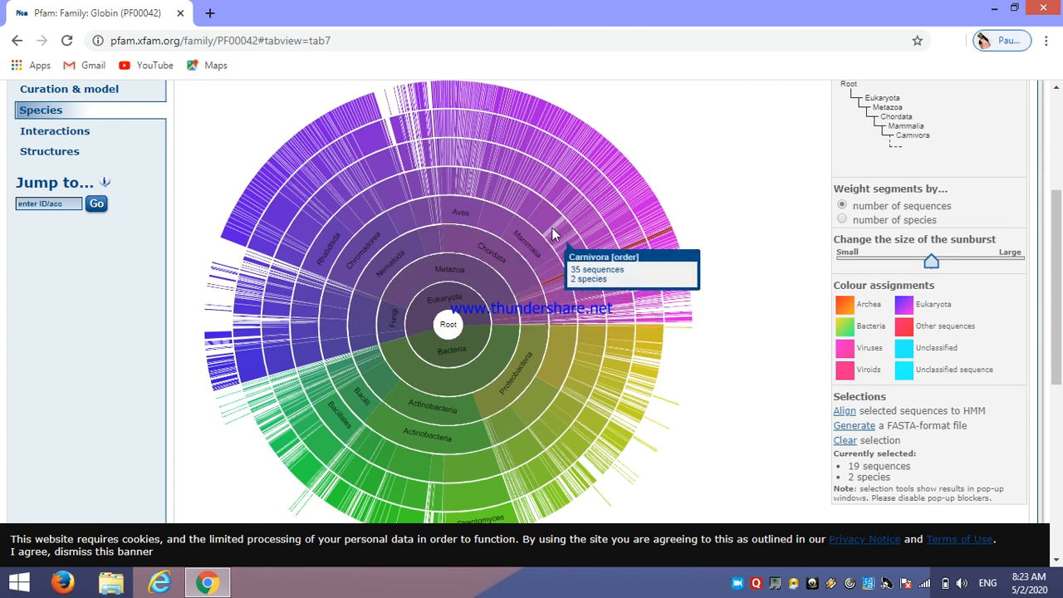
pyautogui.moveTo(585, 213)
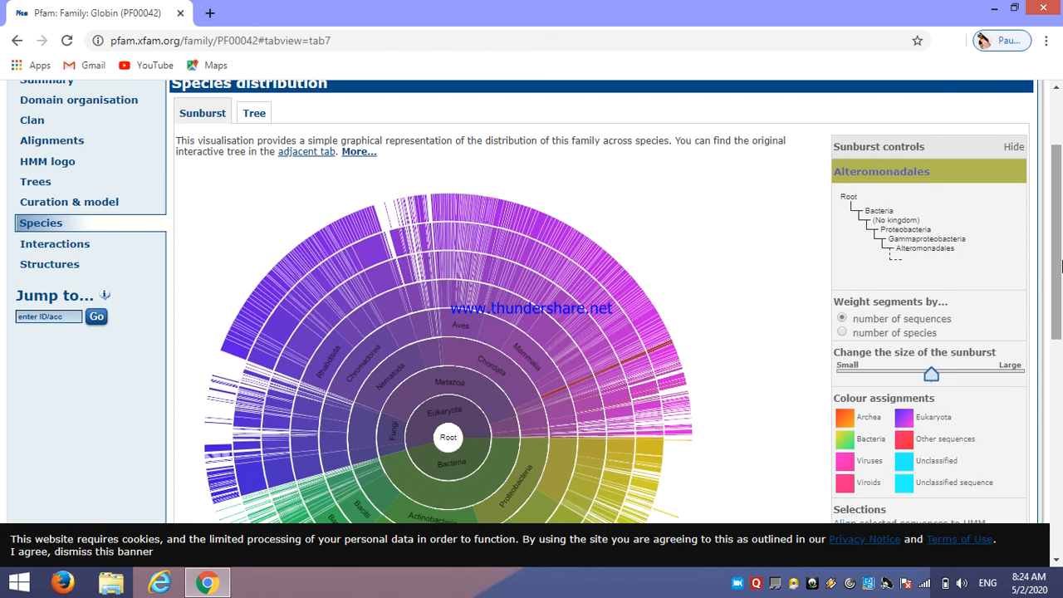
pyautogui.moveTo(253, 113)
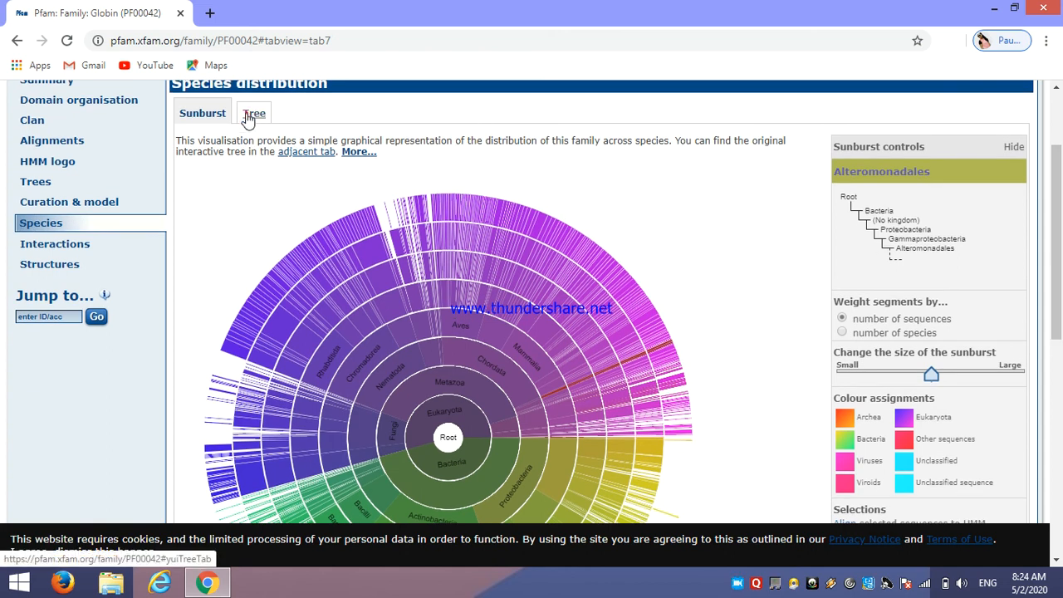
pyautogui.click(252, 113)
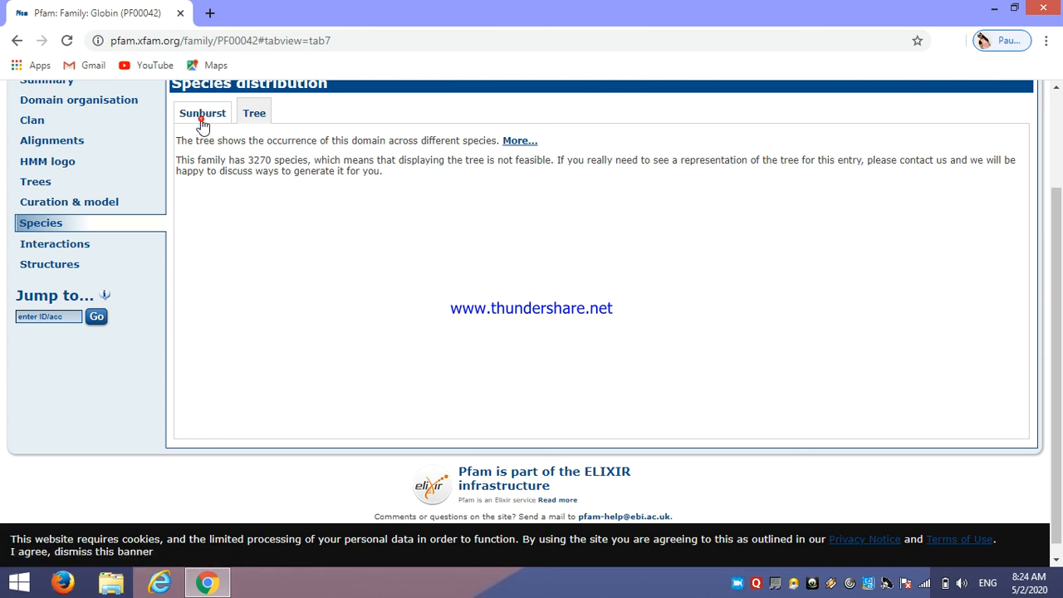
pyautogui.click(203, 113)
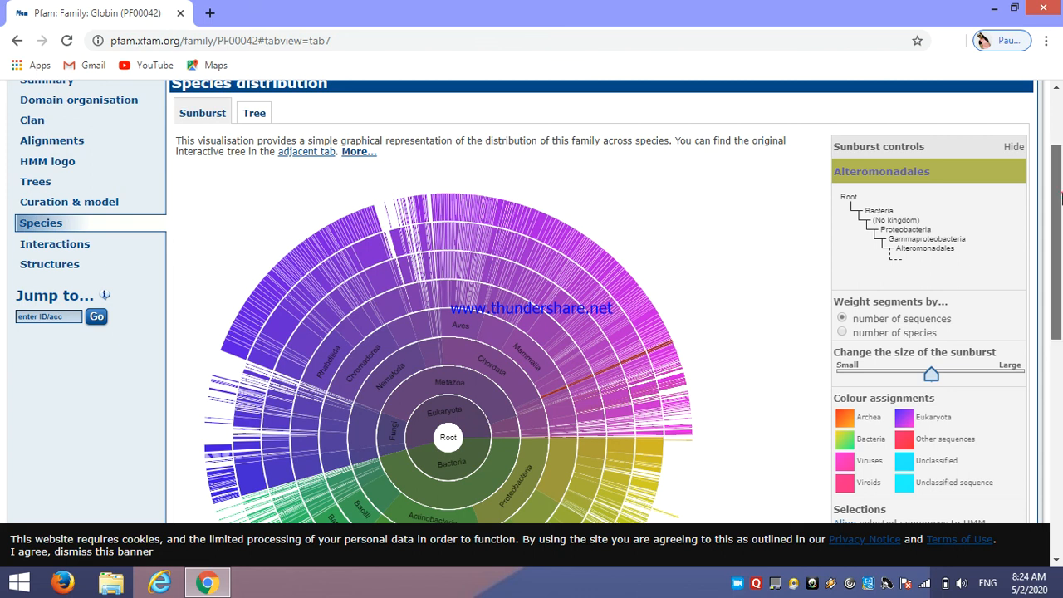
pyautogui.scroll(-3)
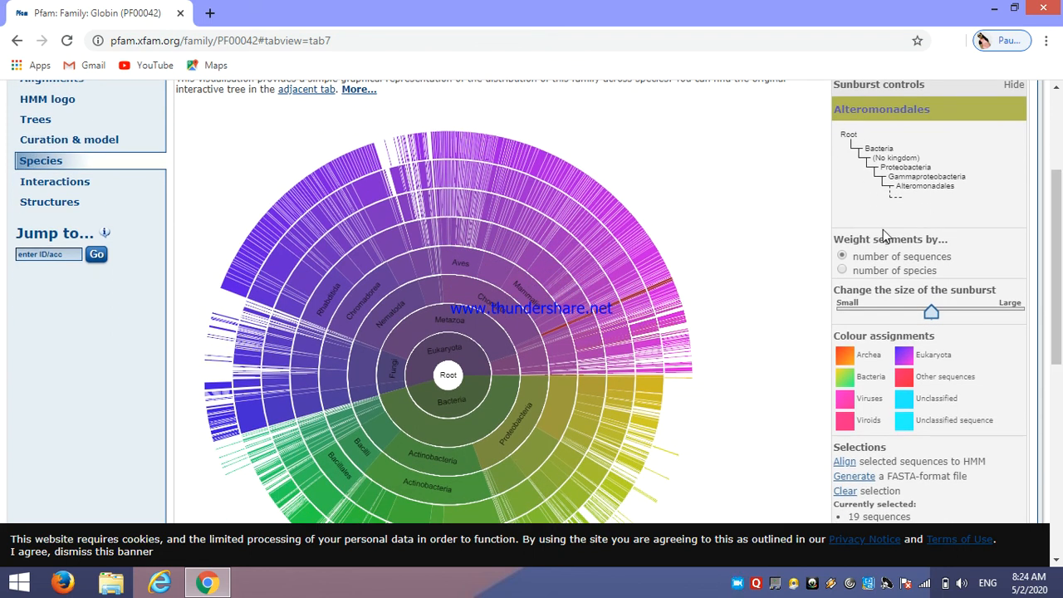
pyautogui.moveTo(847, 278)
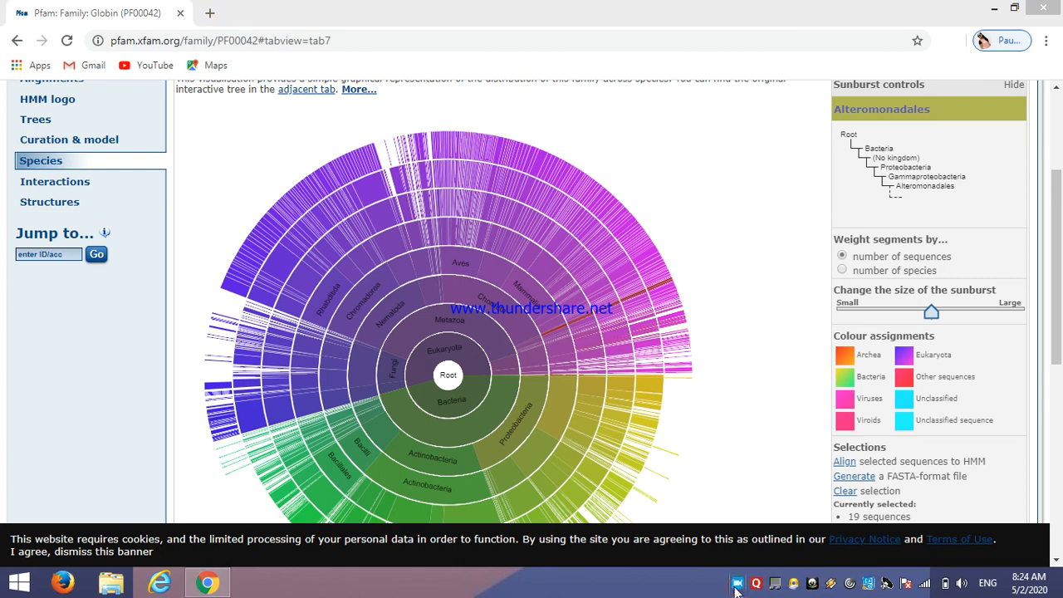
pyautogui.moveTo(428, 322)
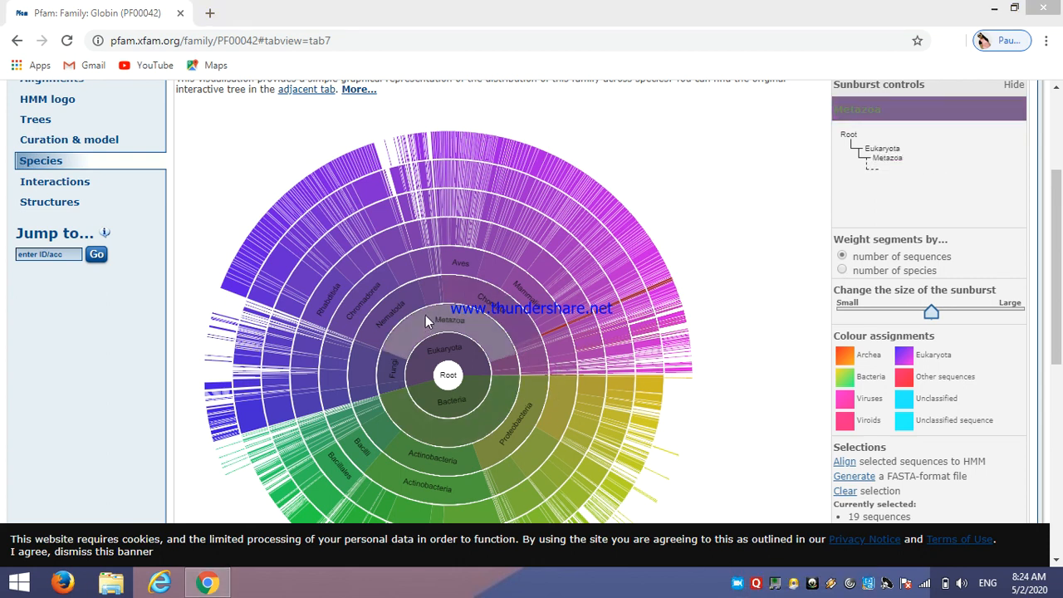
pyautogui.moveTo(425, 322)
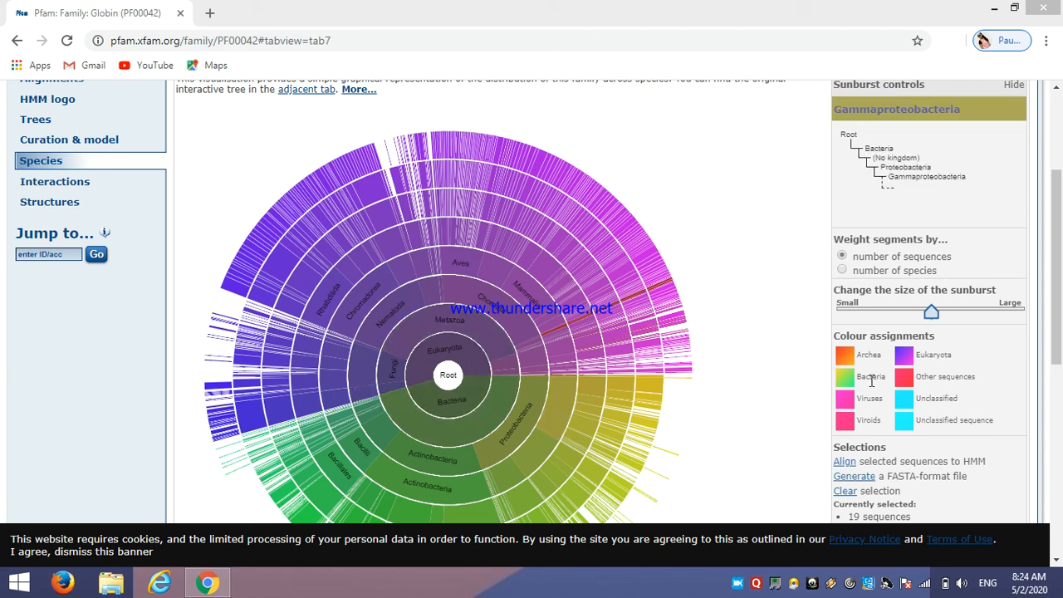
pyautogui.moveTo(592, 208)
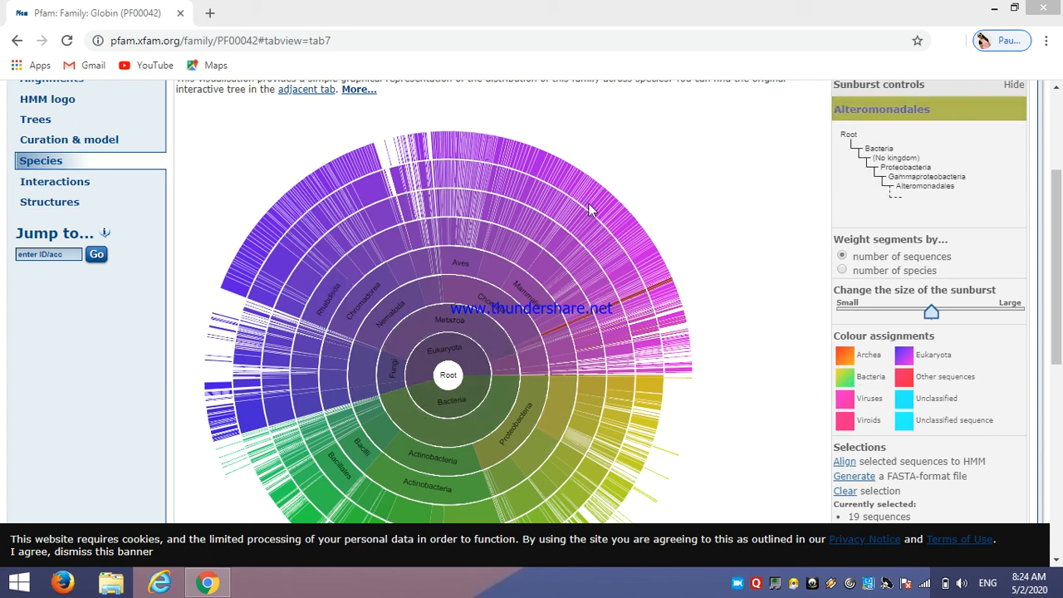